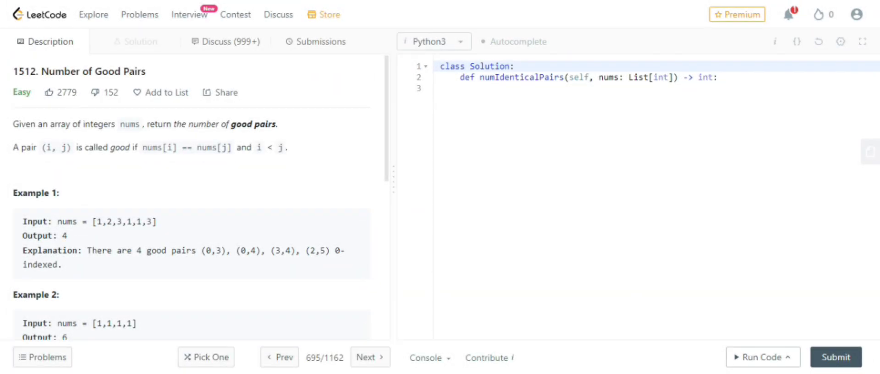
mouse_move(175, 246)
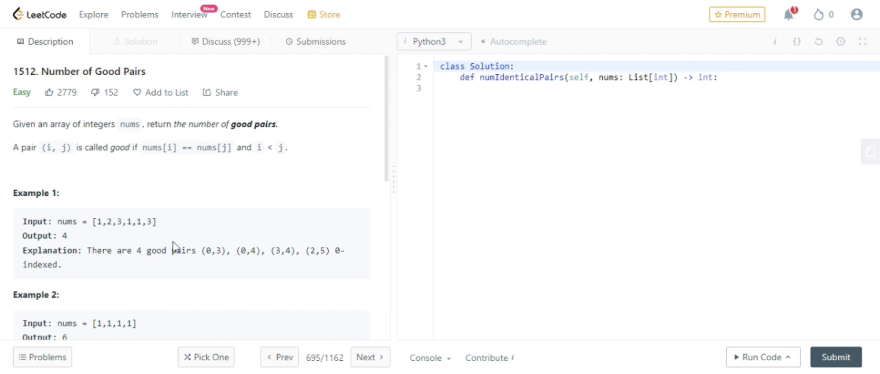
mouse_move(115, 234)
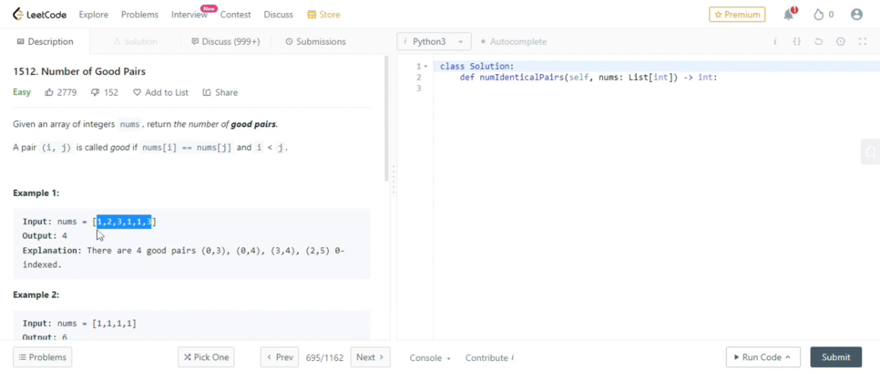
Step: Highlight values in the Example 1 input array to study which pairs match
click(123, 222)
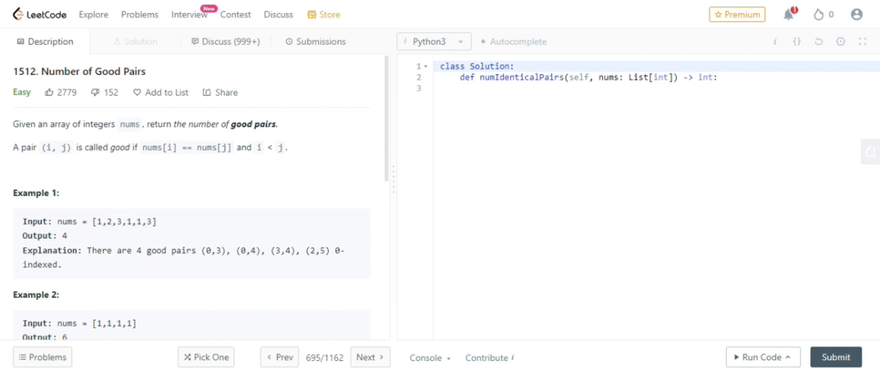
mouse_move(115, 235)
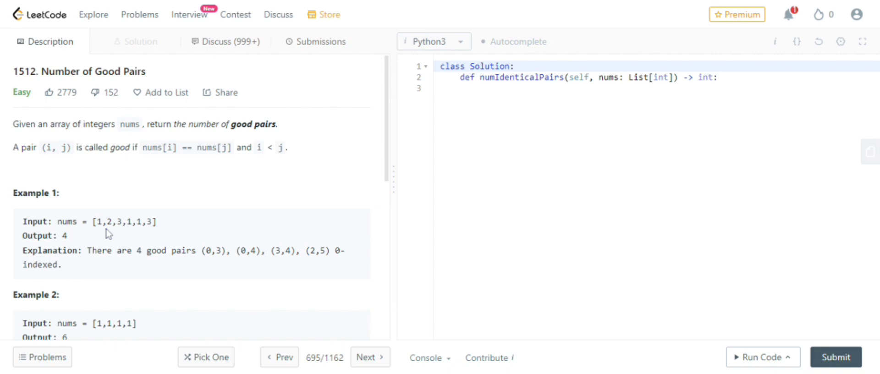
mouse_move(118, 211)
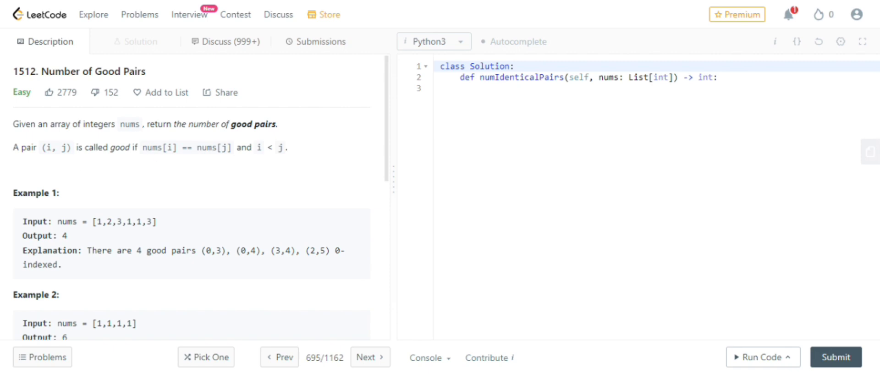
double_click(55, 147)
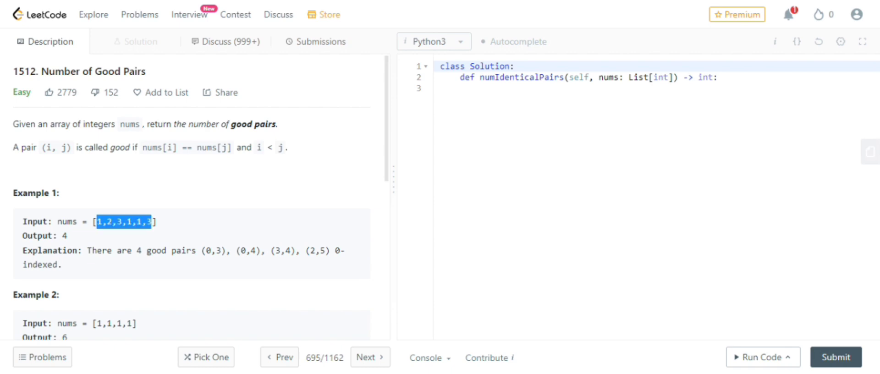
drag(154, 221, 111, 222)
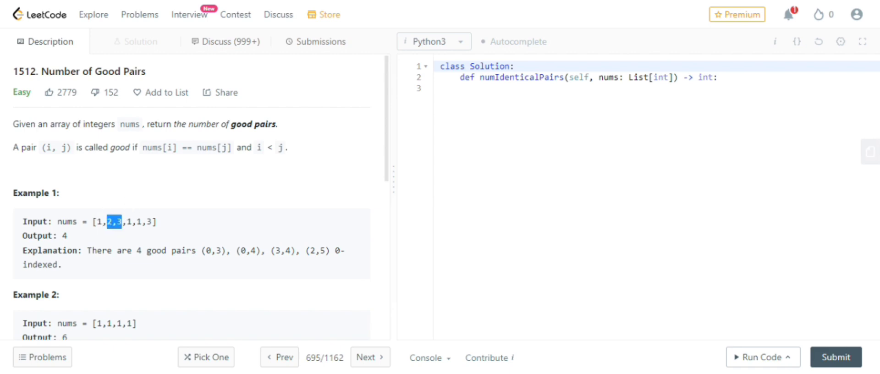
mouse_move(132, 237)
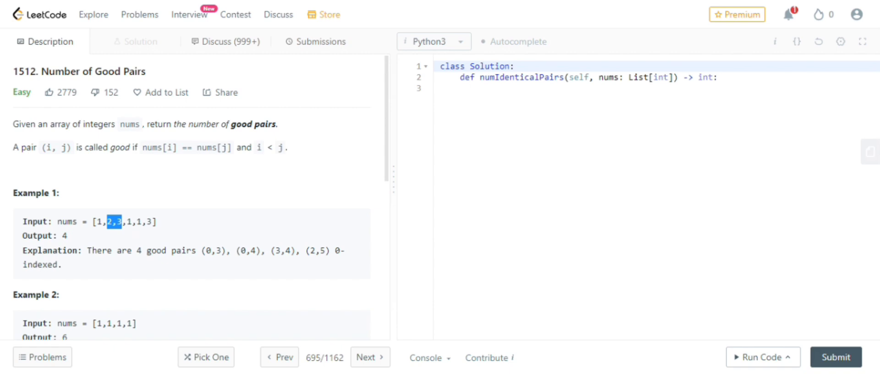
mouse_move(143, 232)
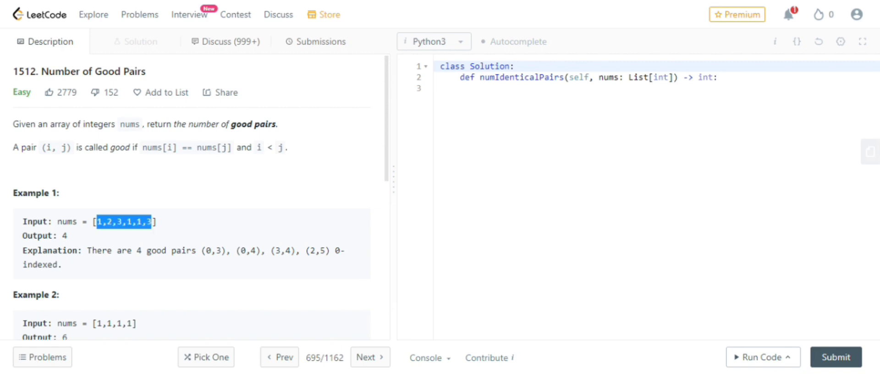
mouse_move(176, 231)
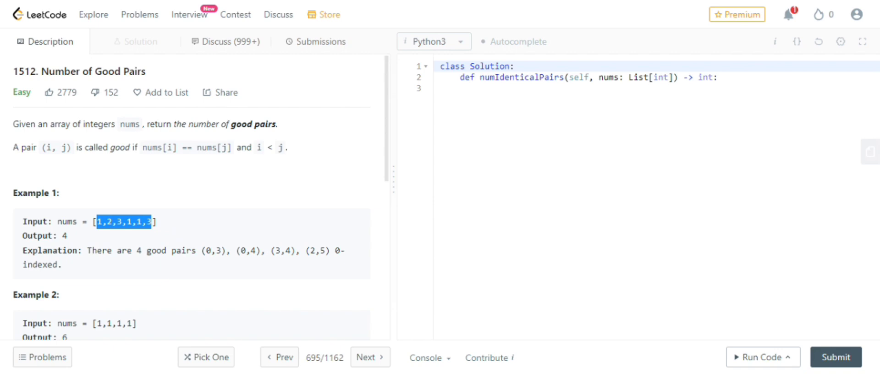
scroll(down, 3)
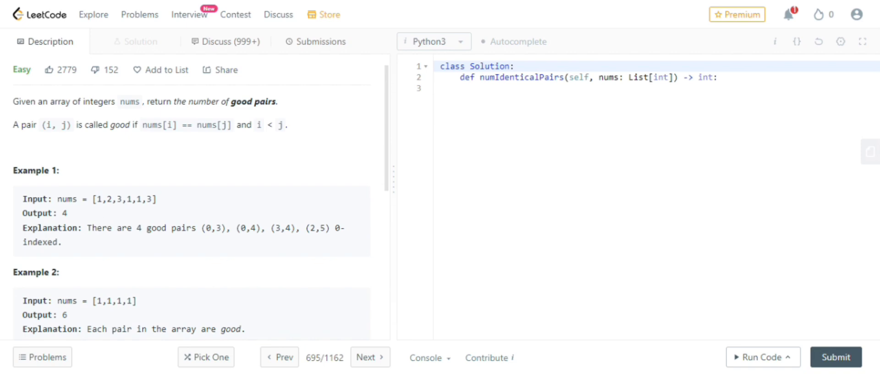
mouse_move(215, 245)
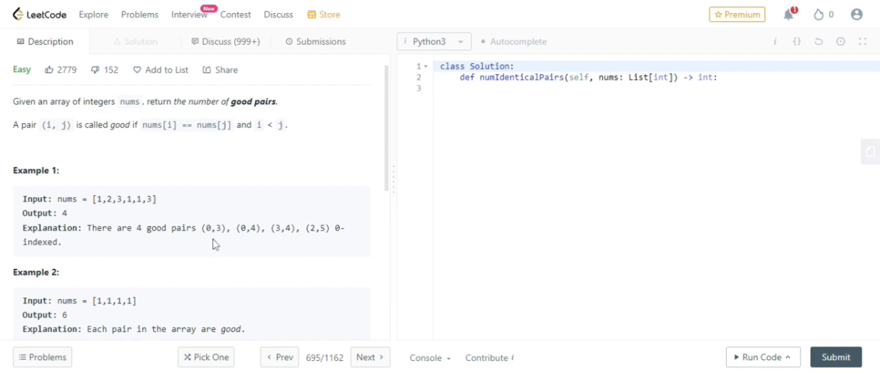
mouse_move(121, 239)
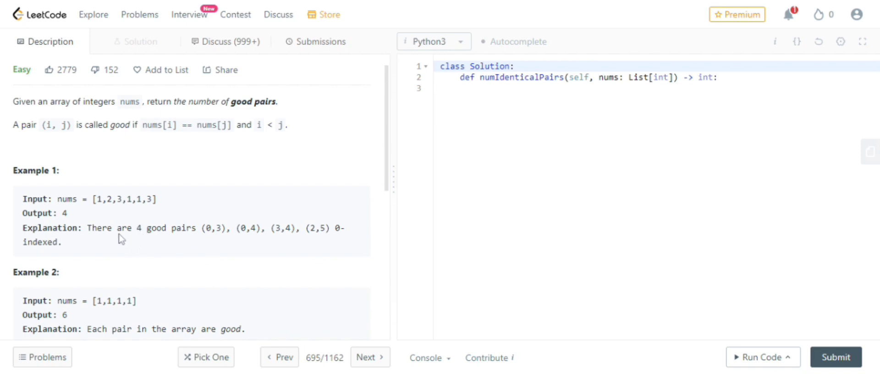
mouse_move(101, 212)
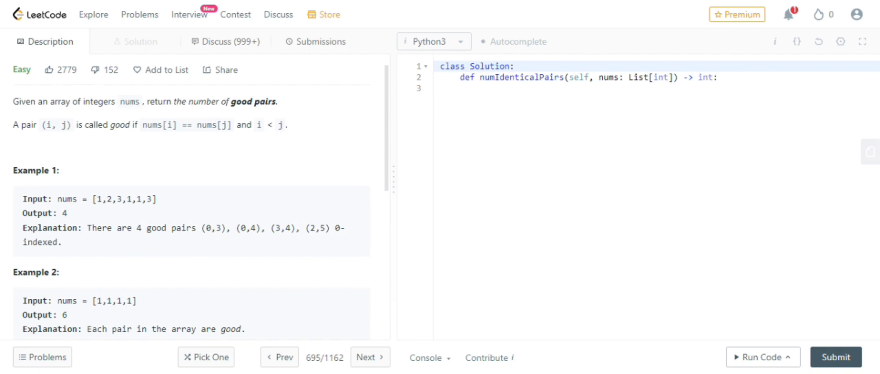
double_click(98, 199)
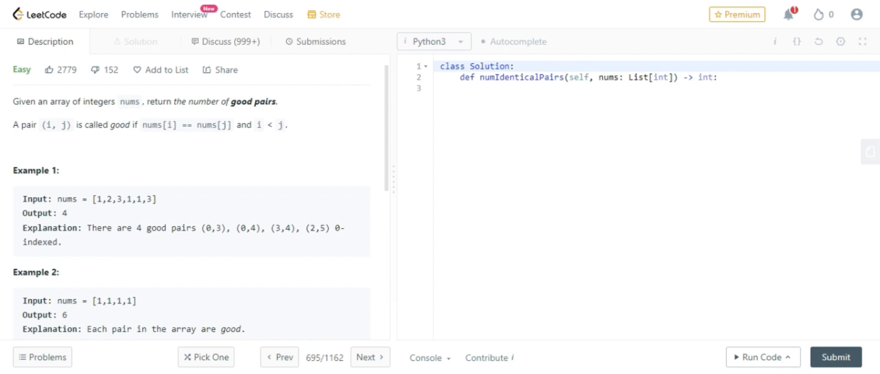
double_click(97, 199)
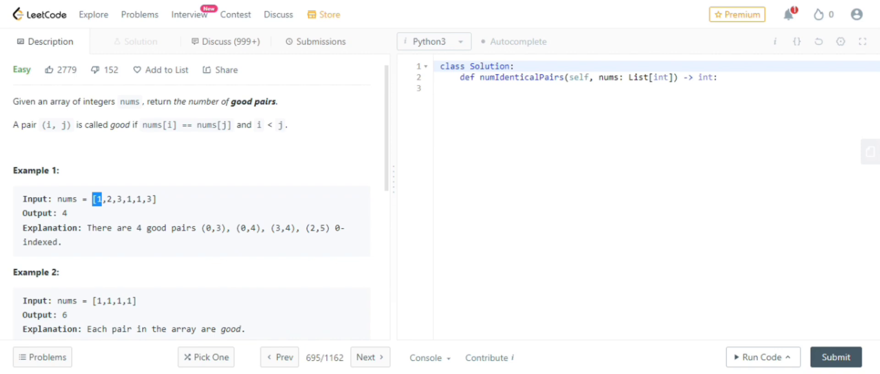
mouse_move(164, 218)
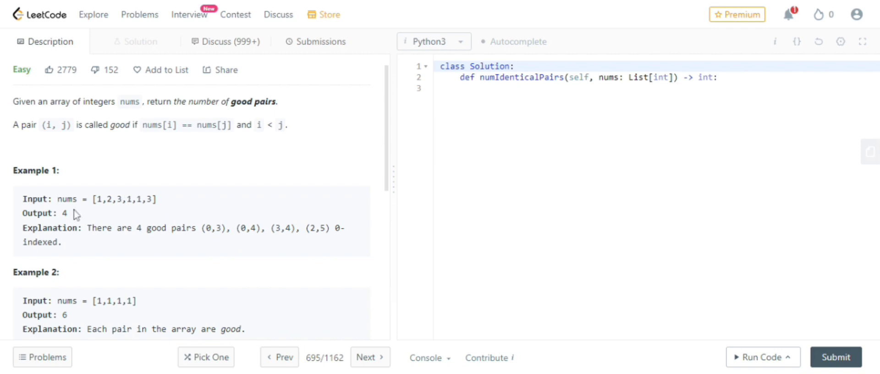
double_click(117, 199)
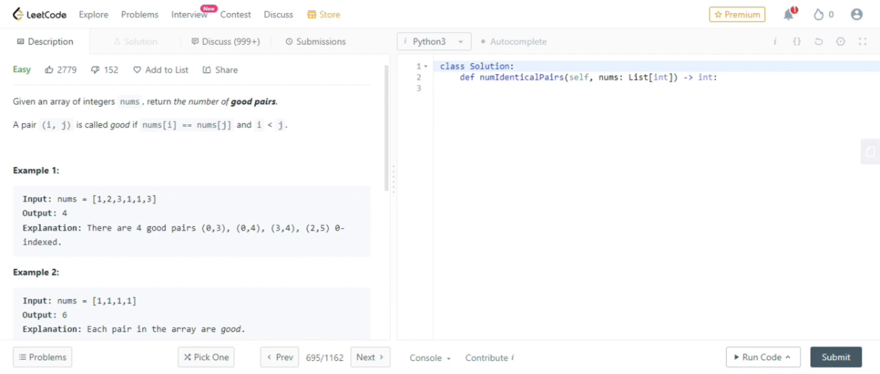
mouse_move(152, 255)
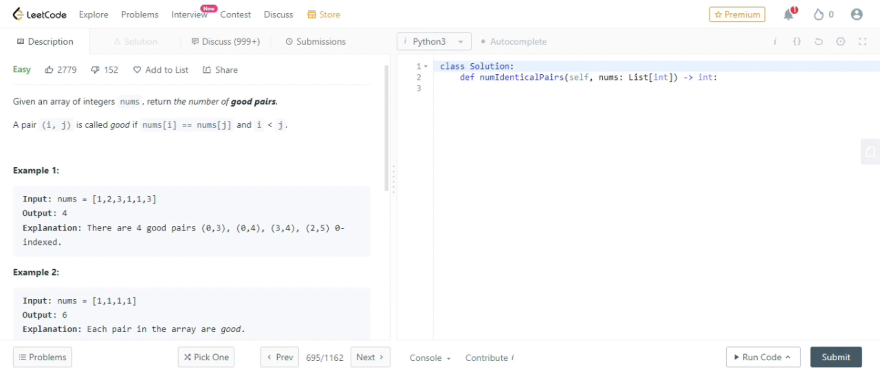
mouse_move(107, 212)
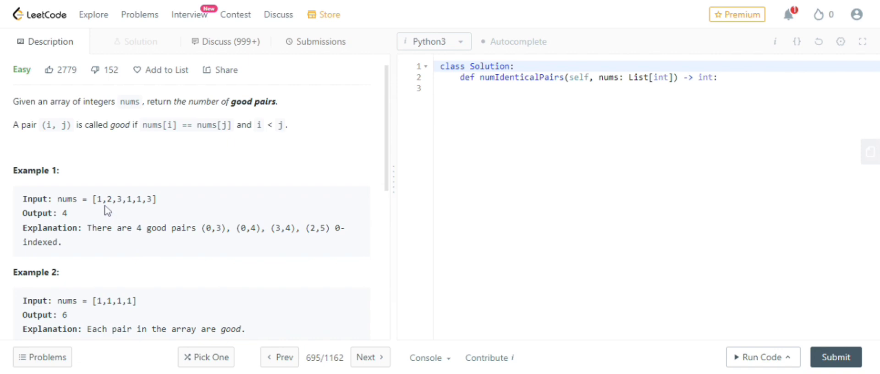
double_click(98, 199)
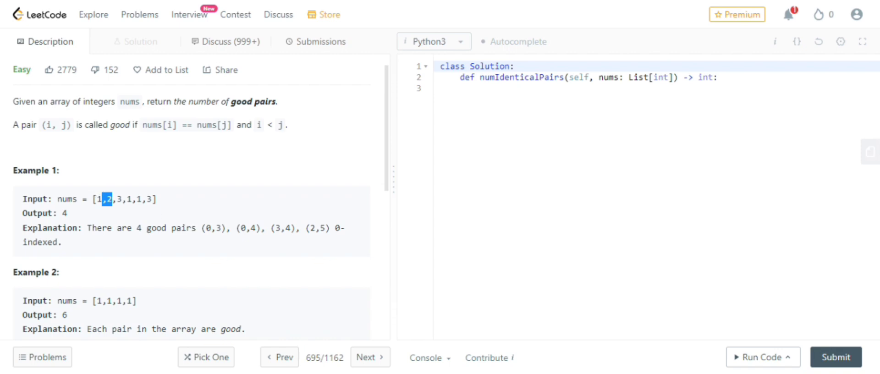
drag(198, 227, 269, 228)
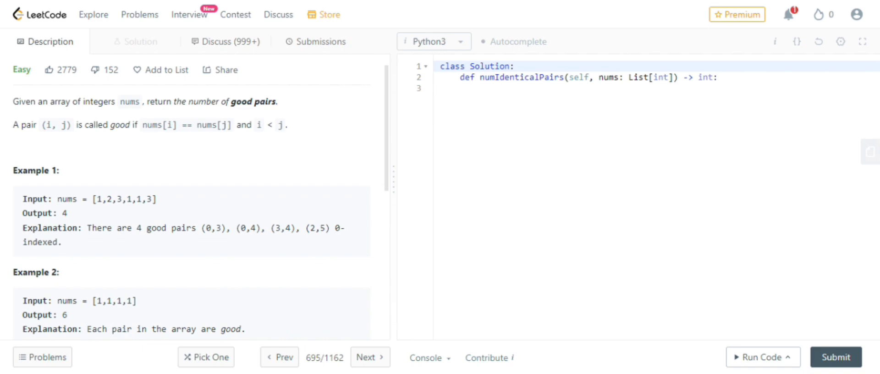
double_click(128, 199)
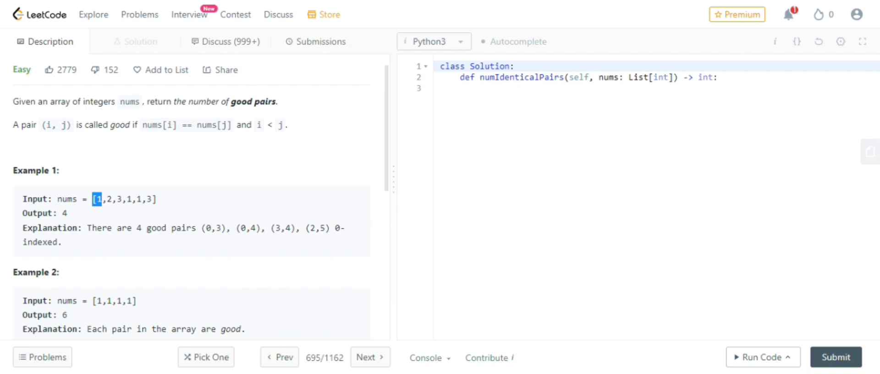
mouse_move(253, 240)
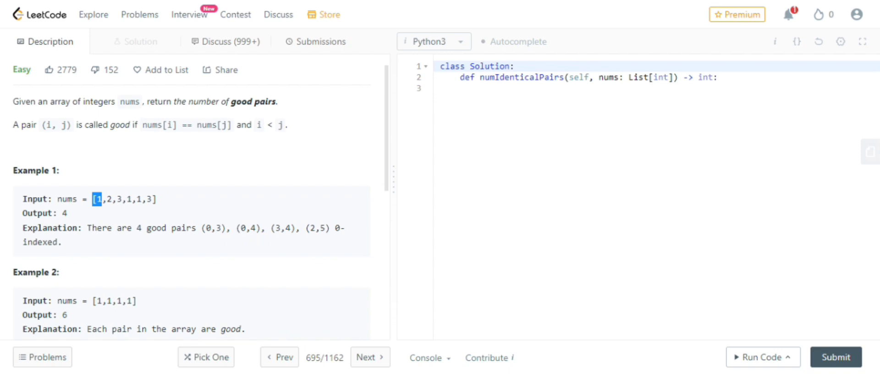
drag(200, 228, 330, 227)
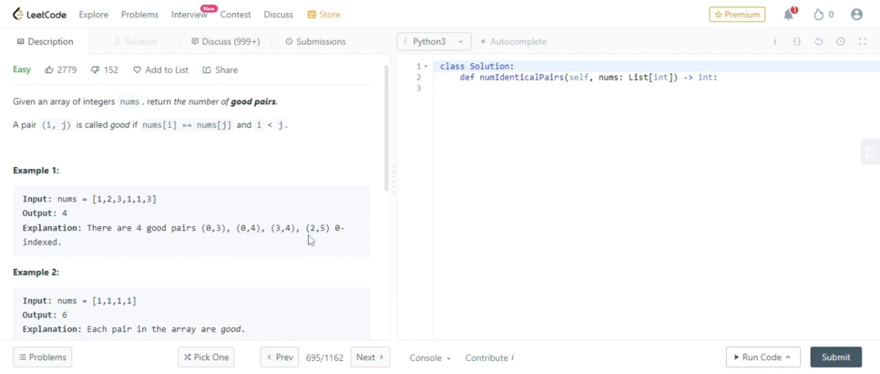
mouse_move(277, 240)
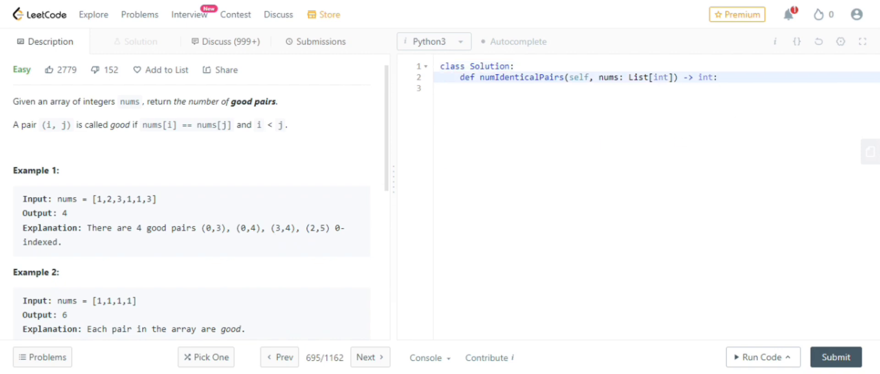
Step: Write total=0 as the first line of the numIdenticalPairs method body
click(718, 77)
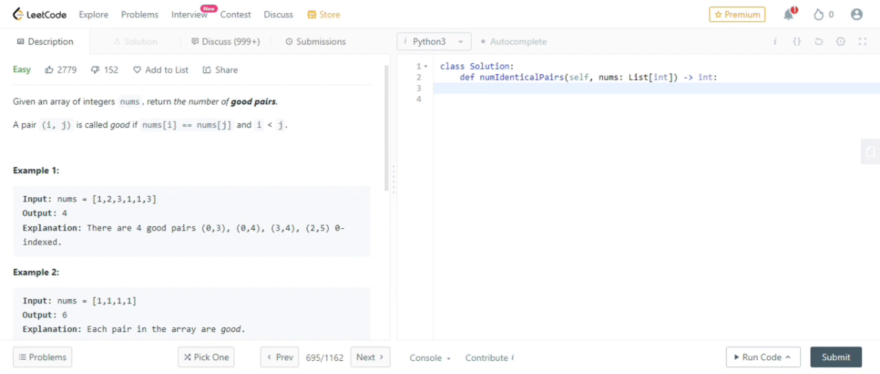
text(total=)
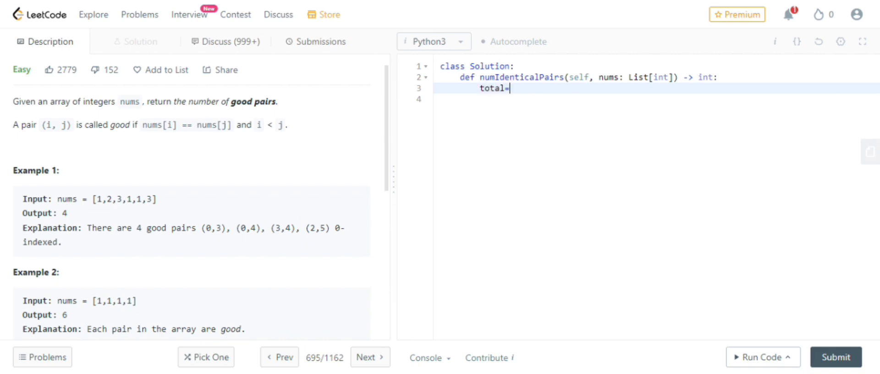
text(0)
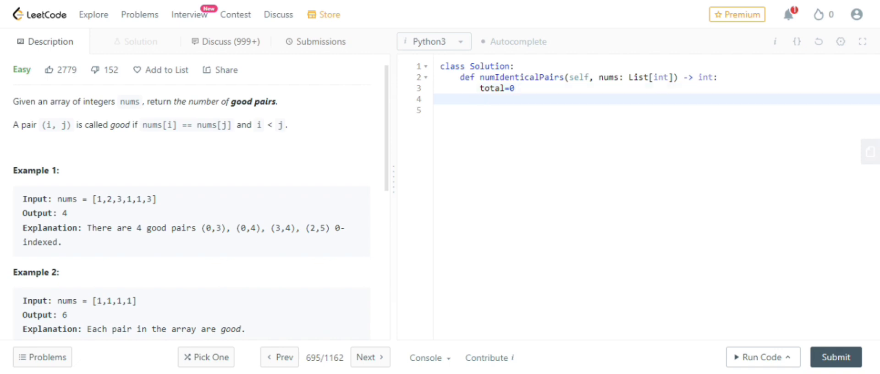
double_click(607, 77)
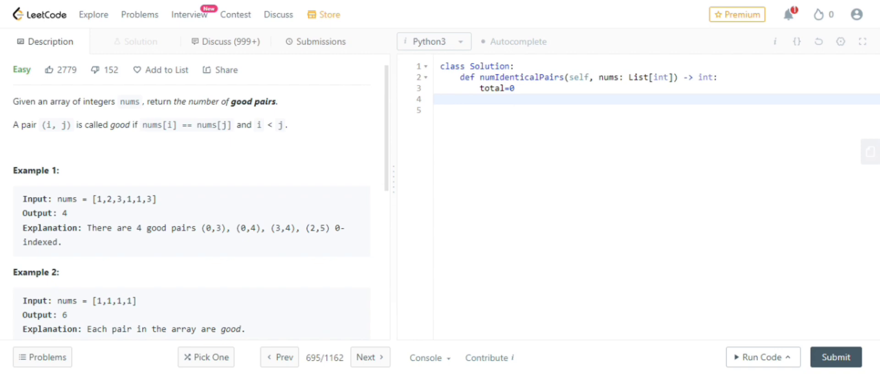
Step: Add the outer loop header for i in range(0,len(nums)): below total=0
text(for)
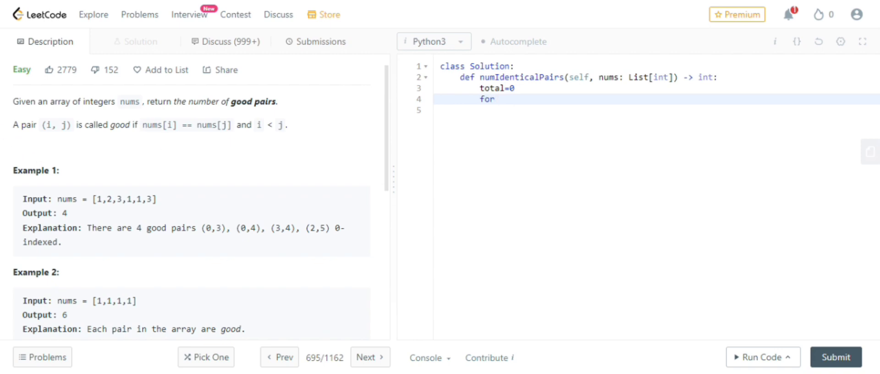
double_click(55, 125)
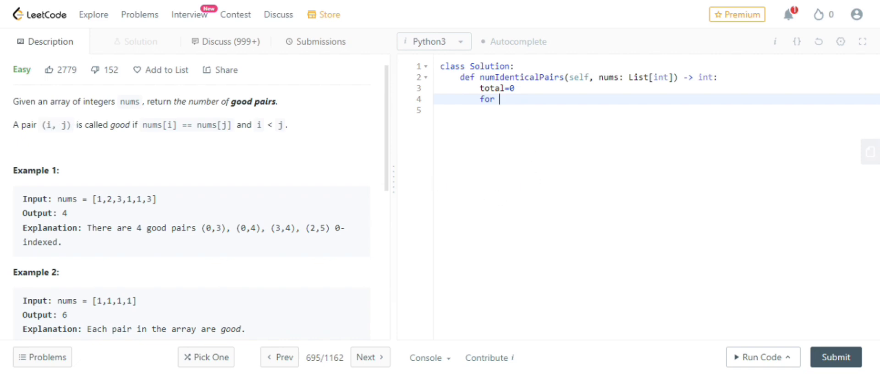
text(i)
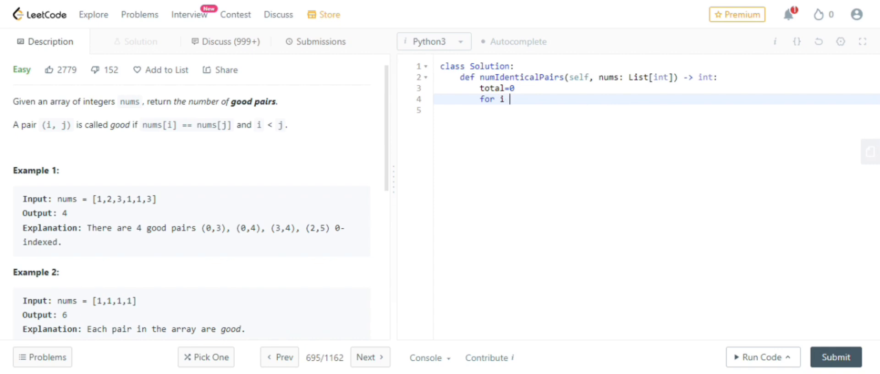
text(in range)
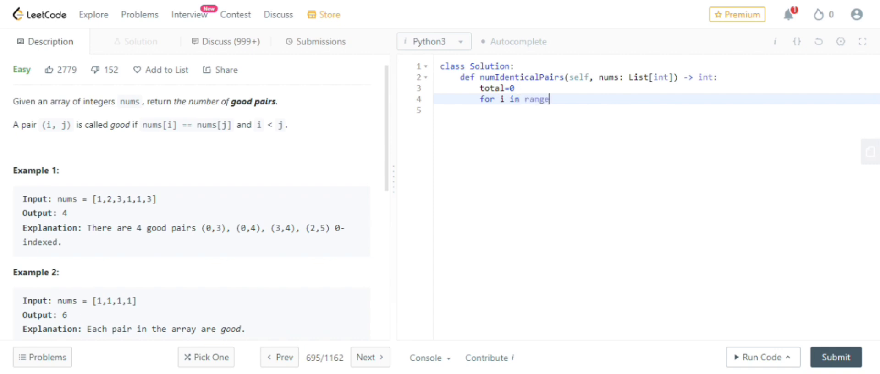
text(())
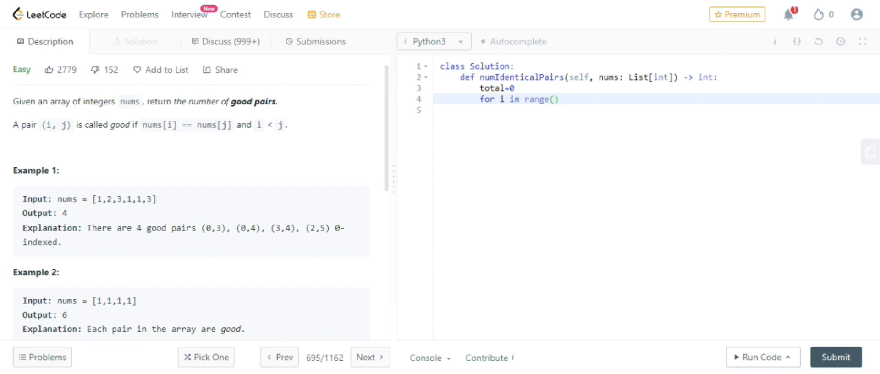
text(0,len)
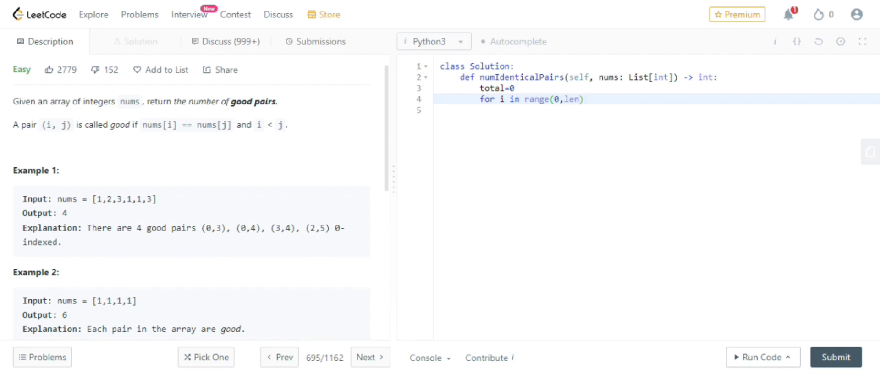
text(nu)
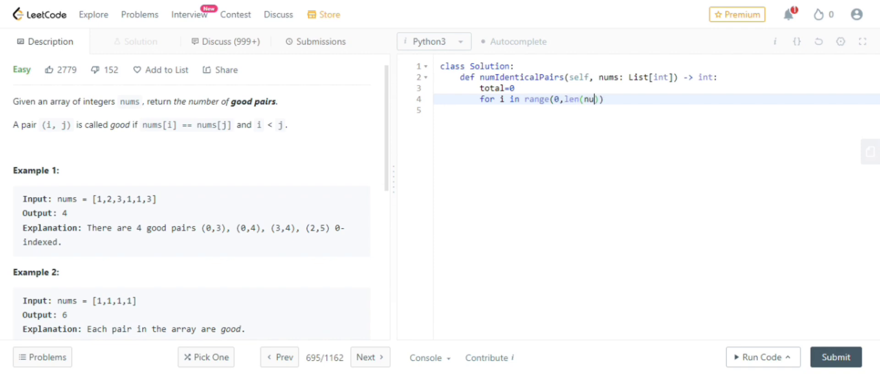
text(ms))
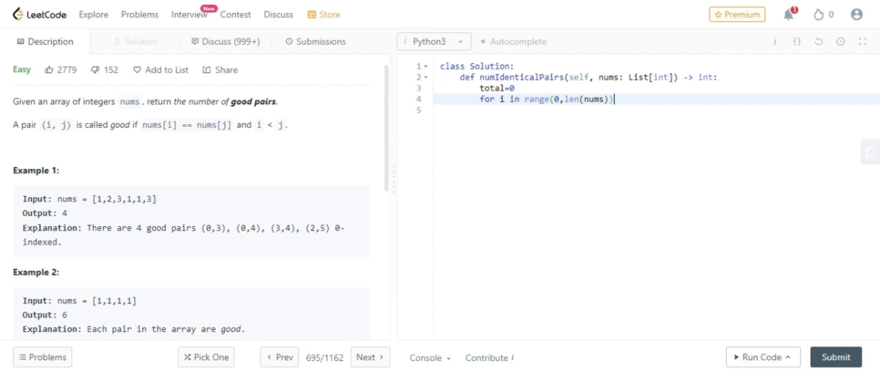
text(:)
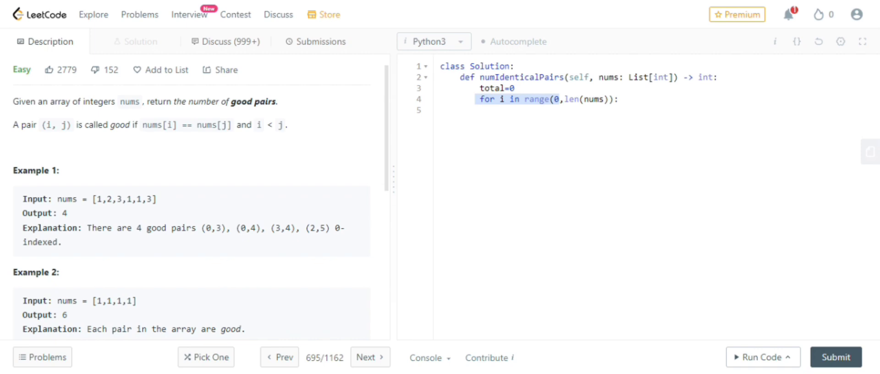
click(568, 99)
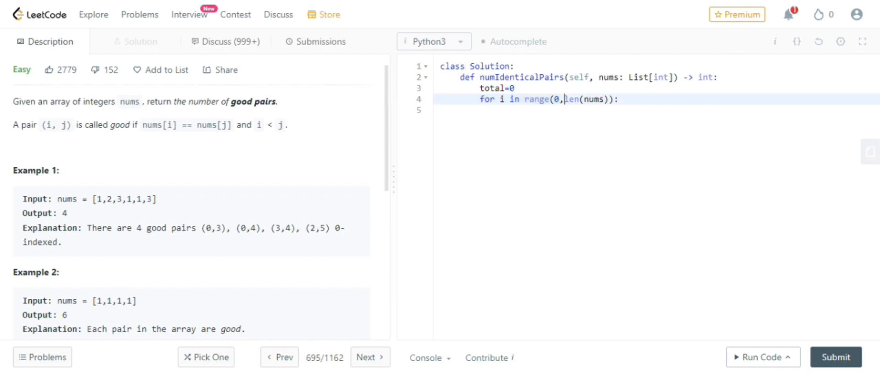
double_click(584, 99)
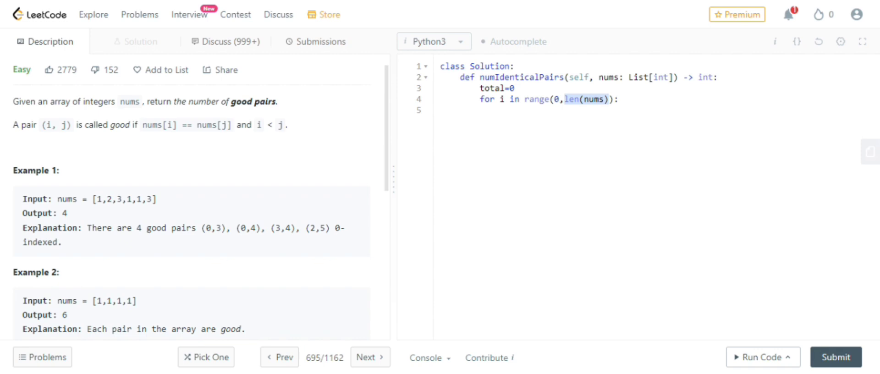
drag(93, 199, 133, 199)
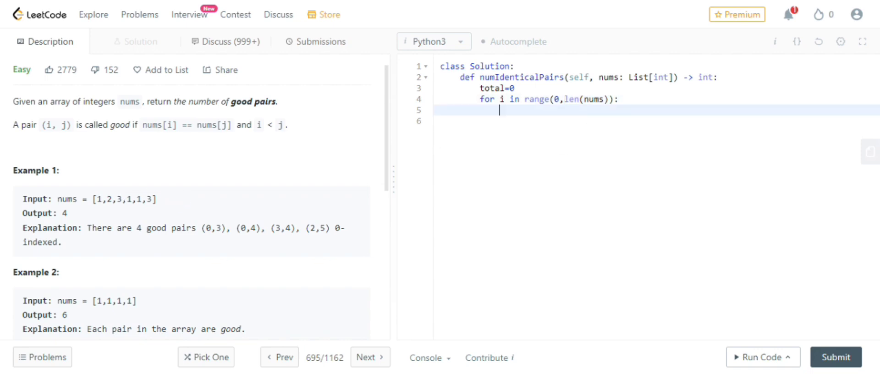
Step: Add the inner loop for j in range(i+1,len(nums)): with an indented body line
text(for j in)
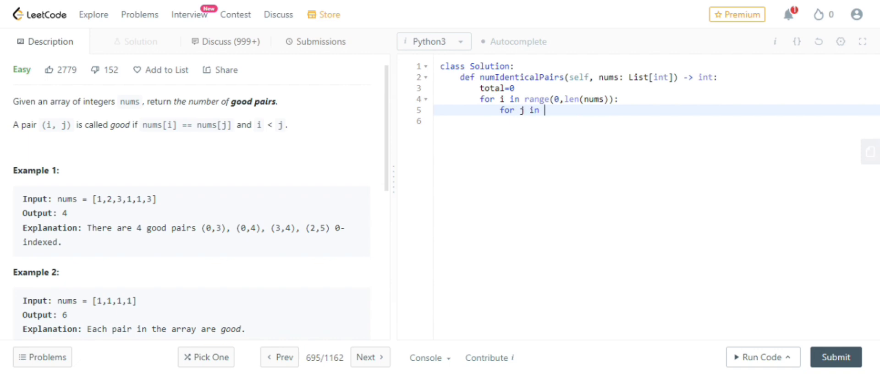
text(range)
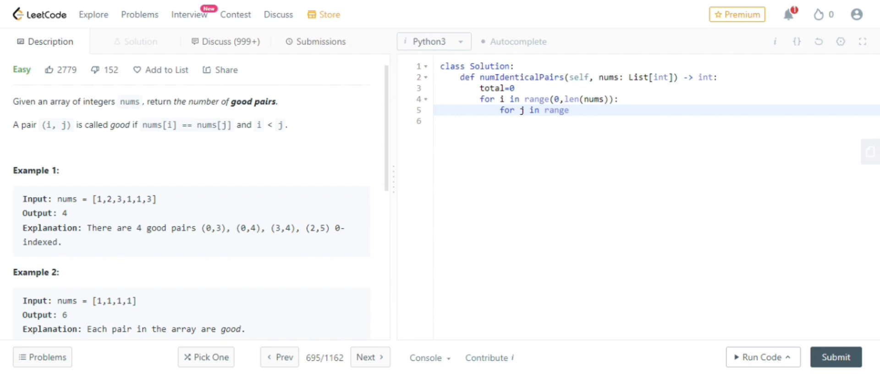
double_click(97, 199)
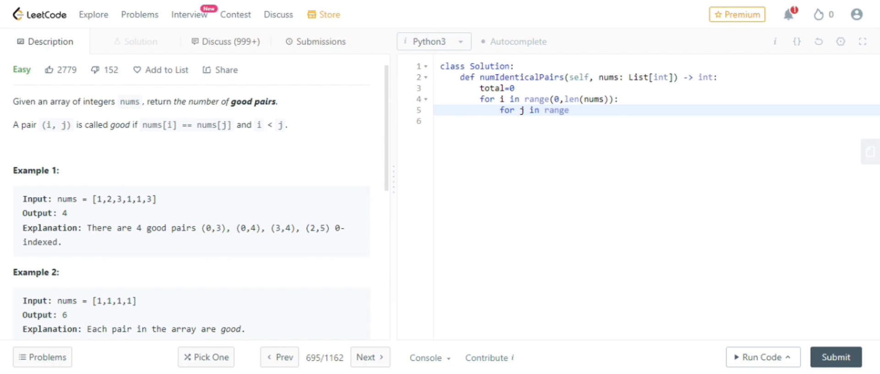
double_click(127, 199)
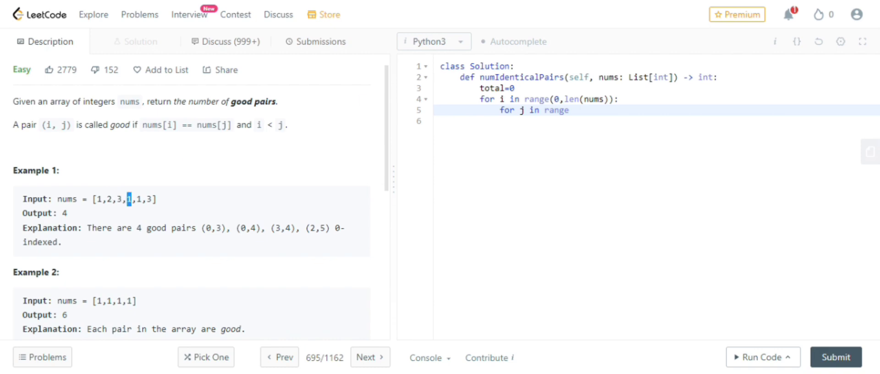
text(()
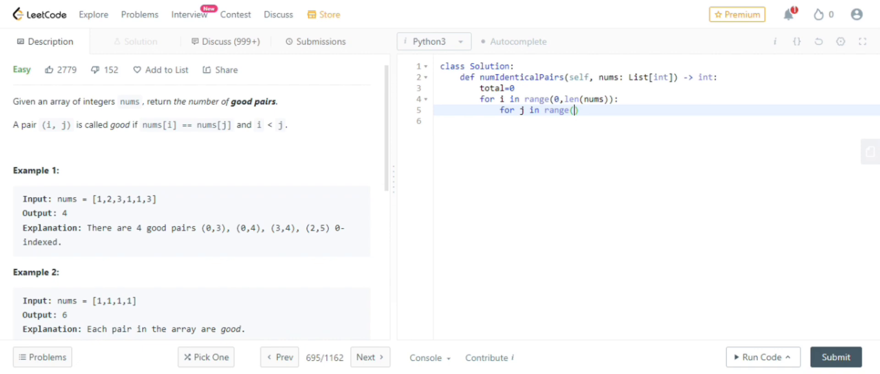
text(i+)
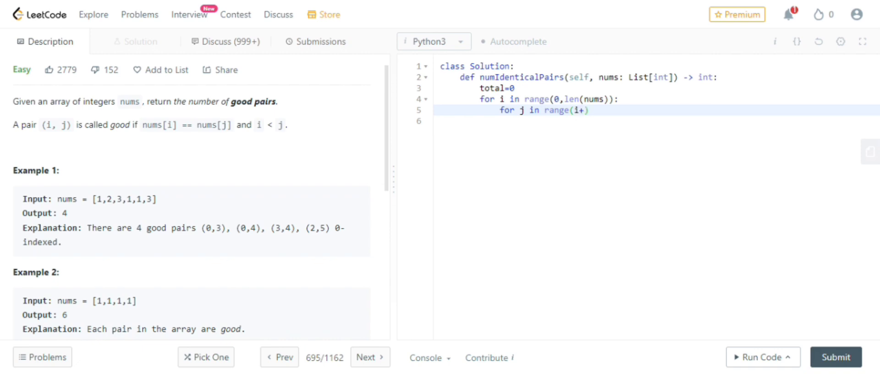
text(1,)
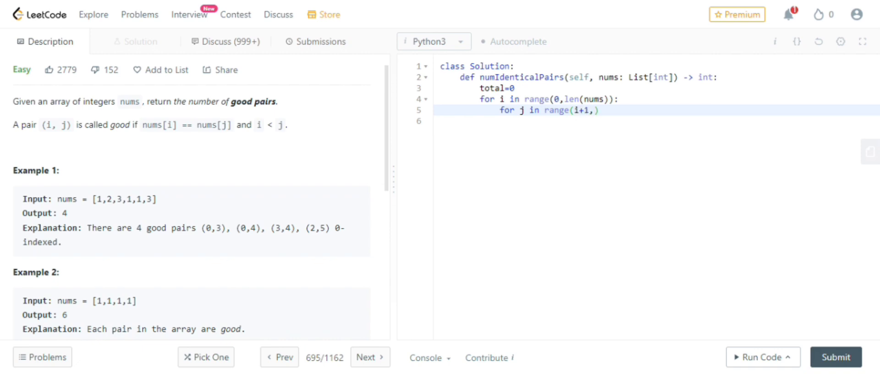
text(len(nums)
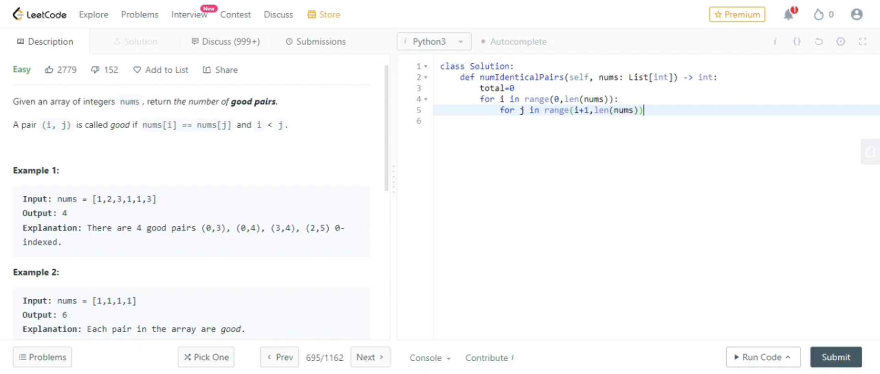
text(:)
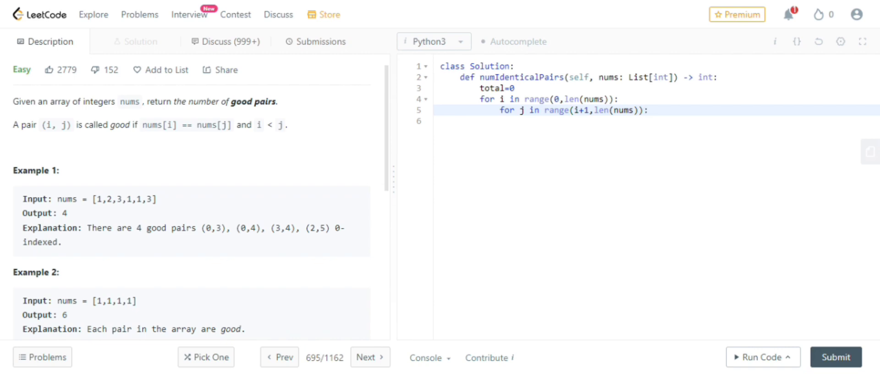
key(enter)
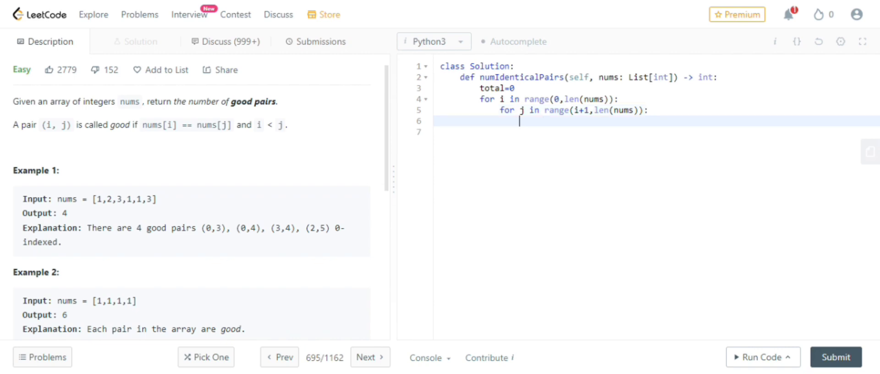
Step: Print each (i,j) pair inside the inner loop, then add return total
text(print)
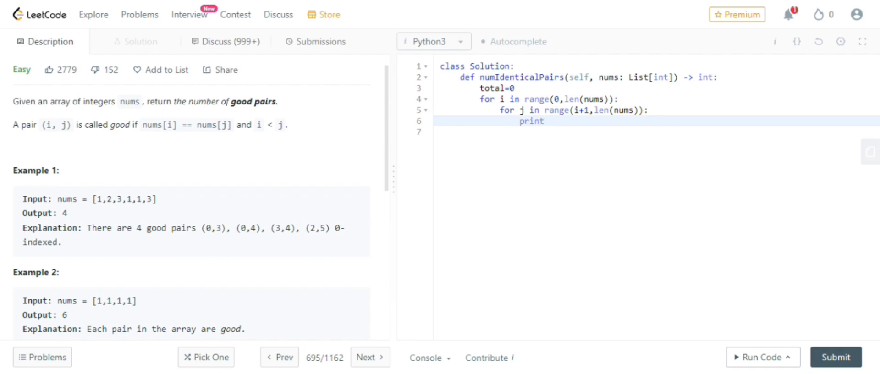
text((i,j))
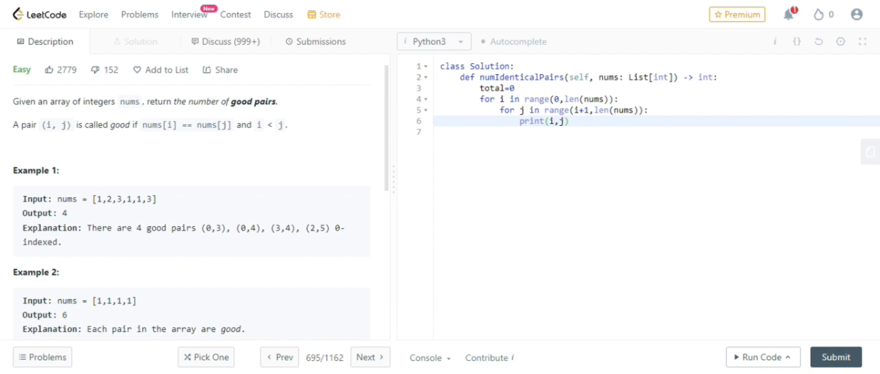
key(Enter)
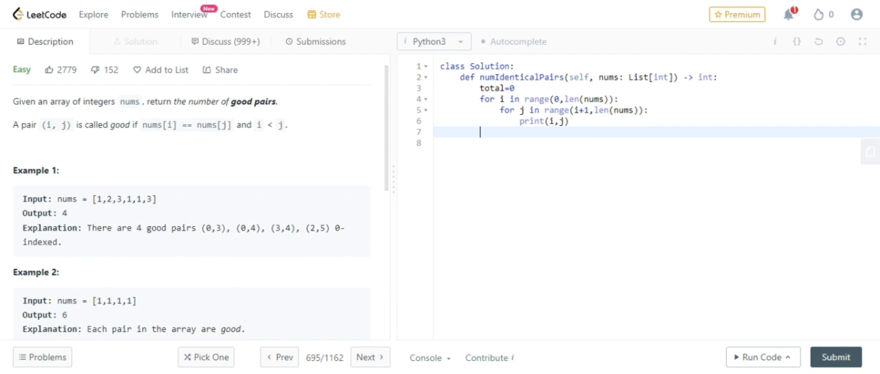
text(return)
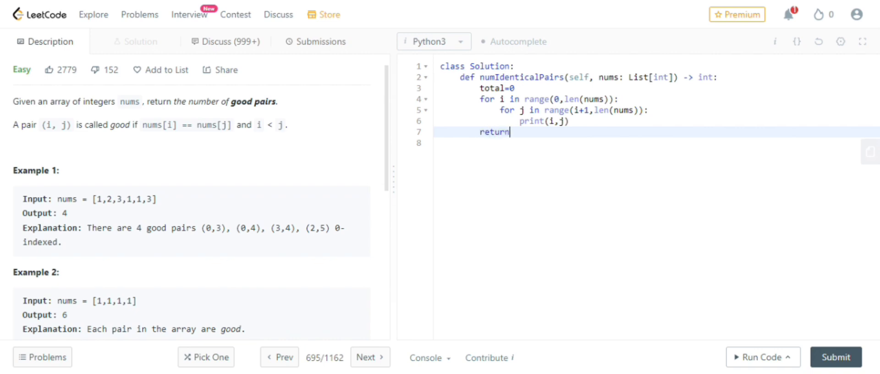
text(tota)
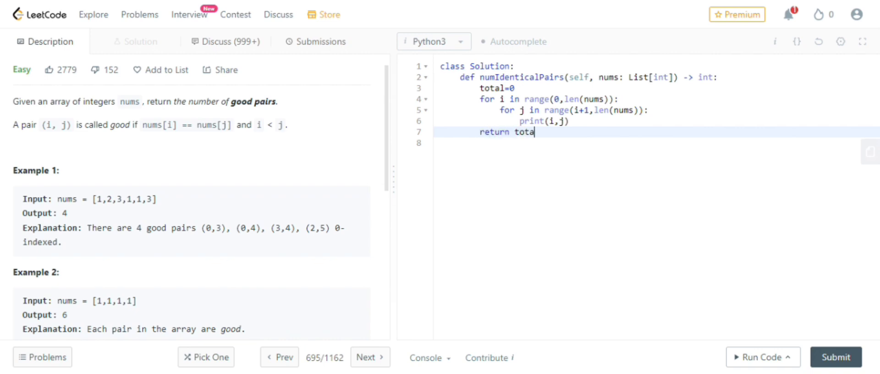
text(l)
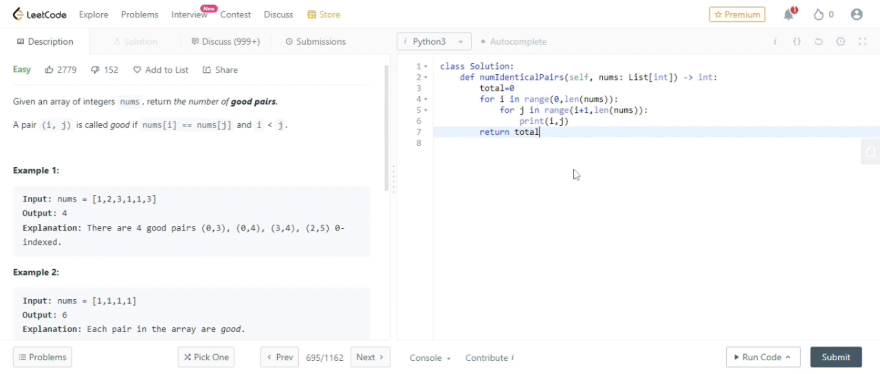
mouse_move(761, 350)
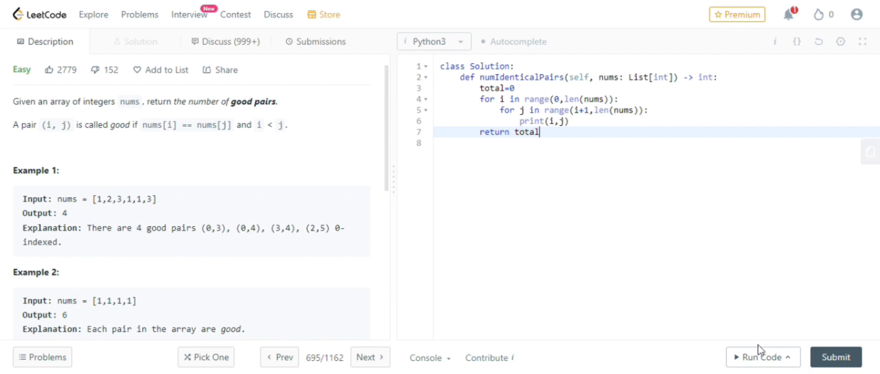
click(759, 357)
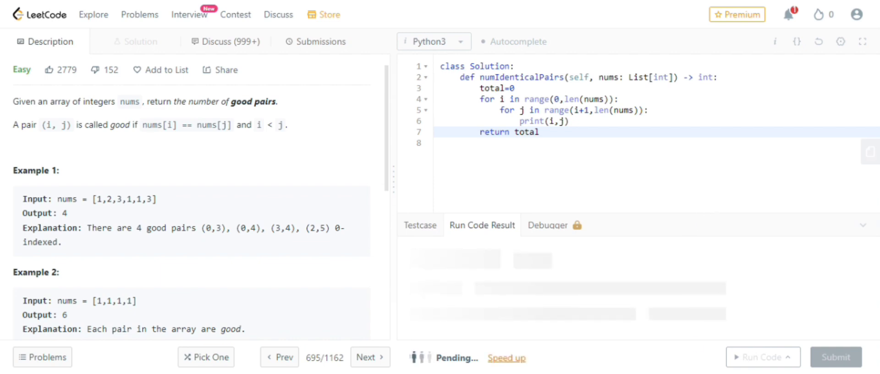
click(759, 357)
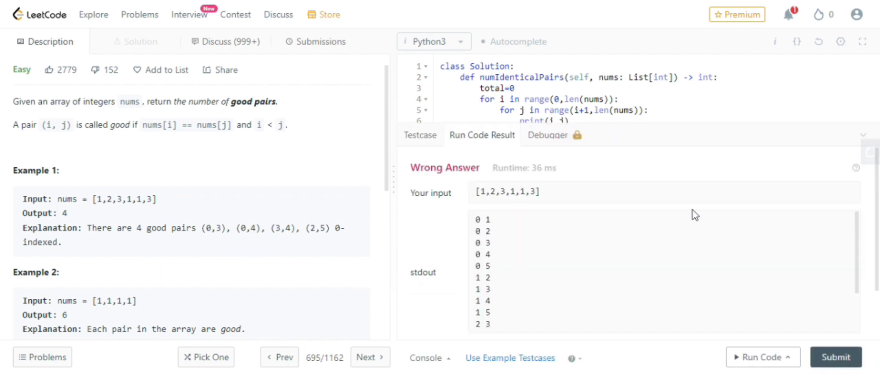
scroll(down, 3)
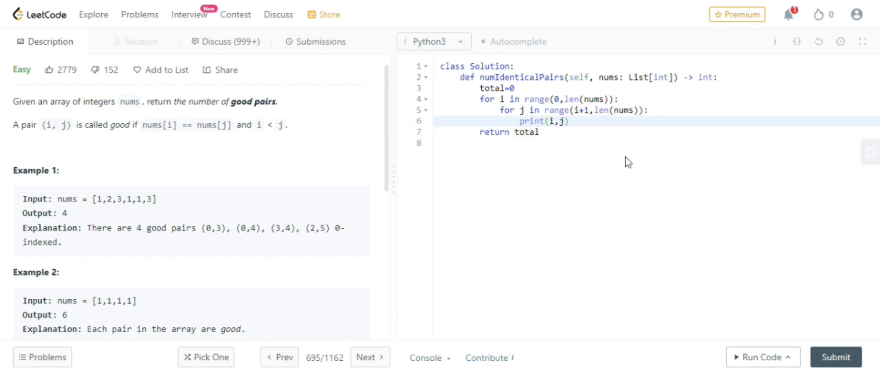
Step: Change the debug print to print(nums[i],nums[j]) and rerun the example test
text(nums[)
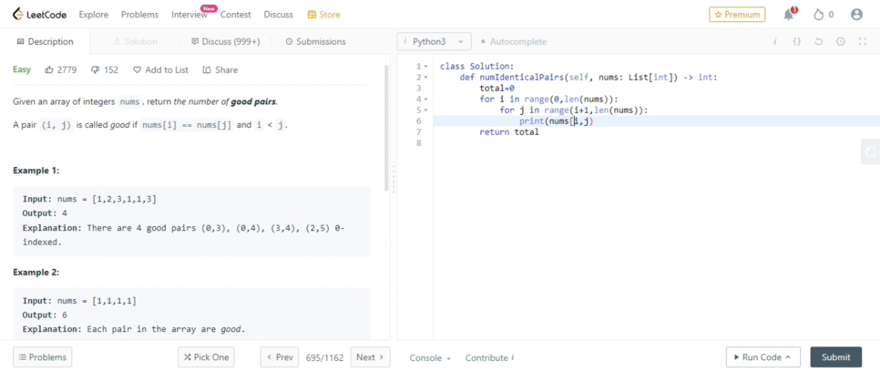
text(i)
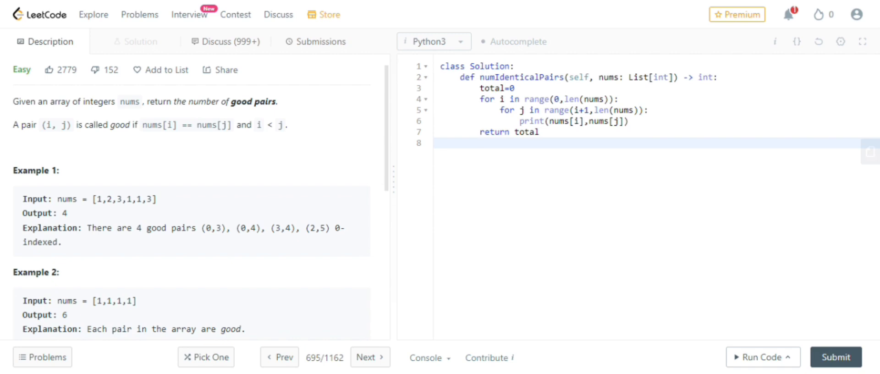
mouse_move(729, 314)
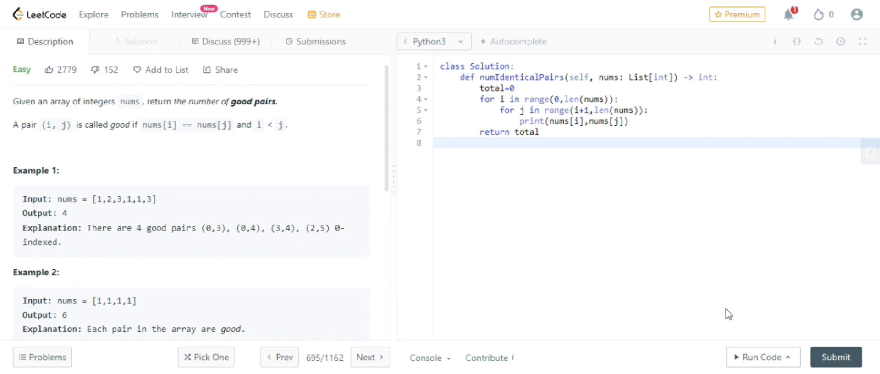
click(759, 357)
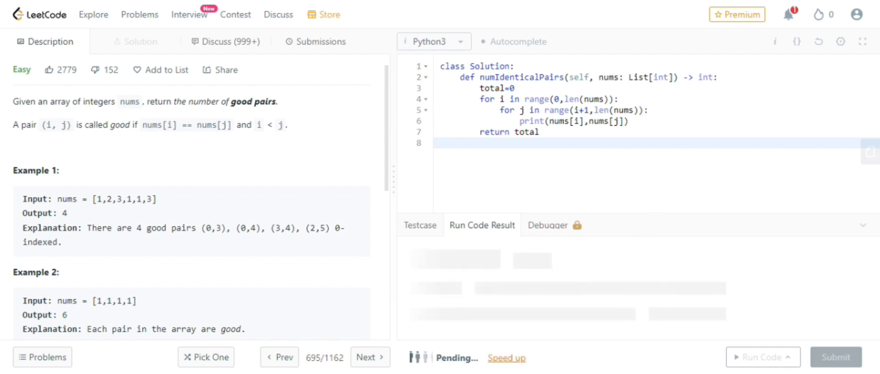
Step: Select the printed nums[i], nums[j] value pairs in the Wrong Answer stdout
click(760, 357)
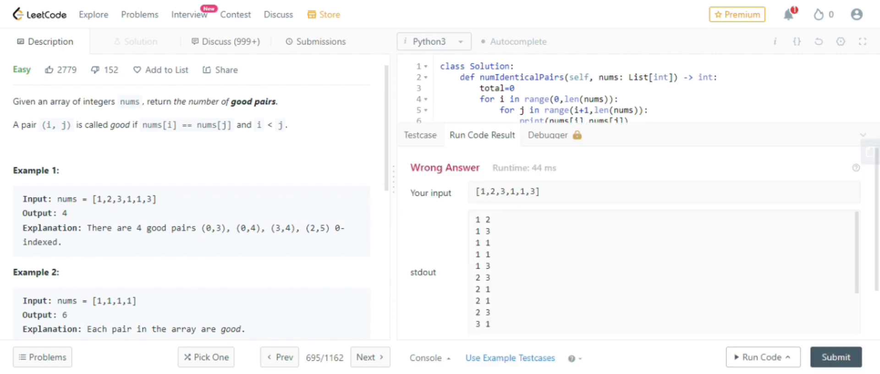
mouse_move(475, 224)
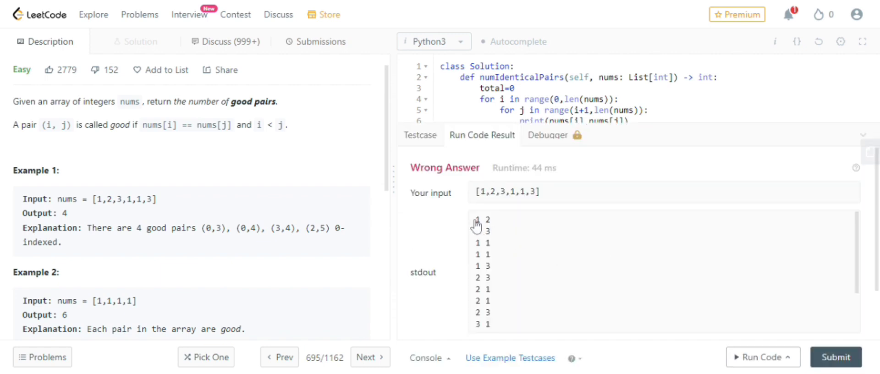
double_click(480, 220)
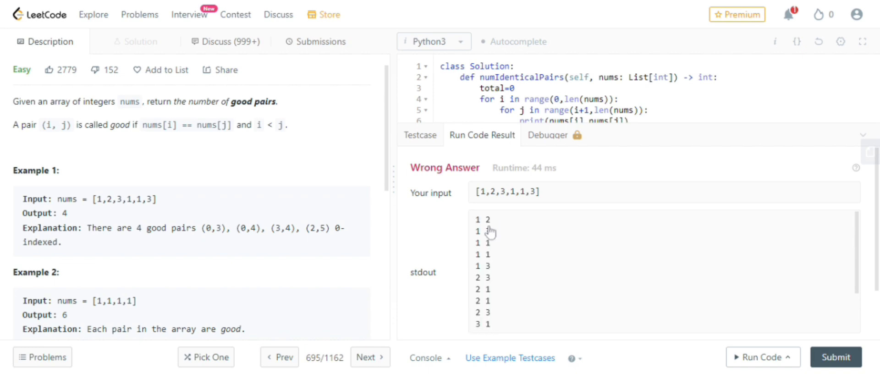
drag(477, 219, 494, 325)
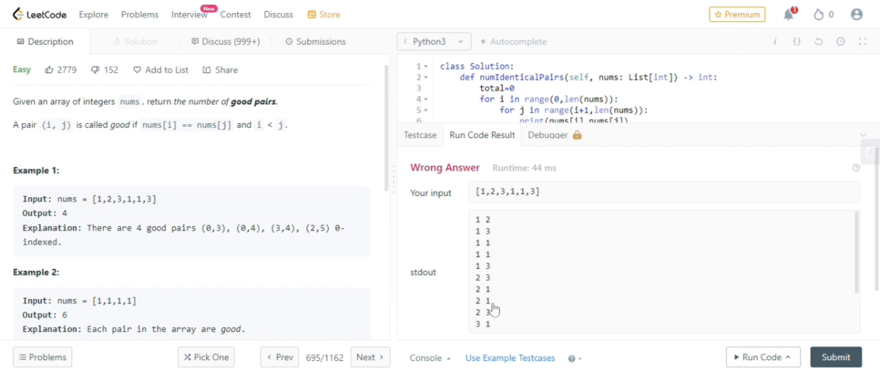
scroll(down, 3)
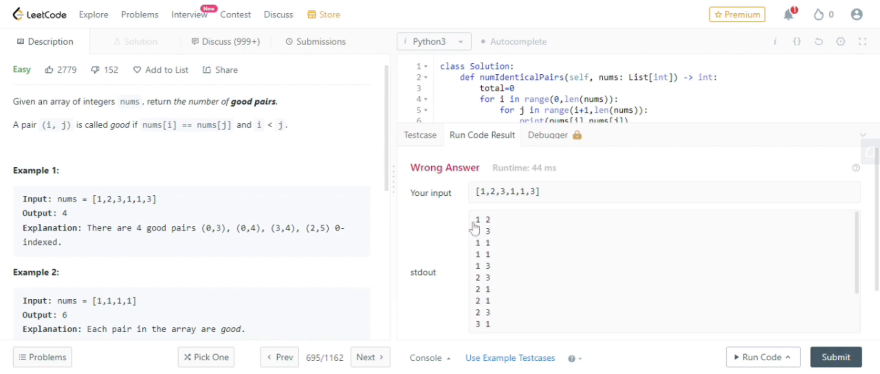
drag(475, 219, 494, 326)
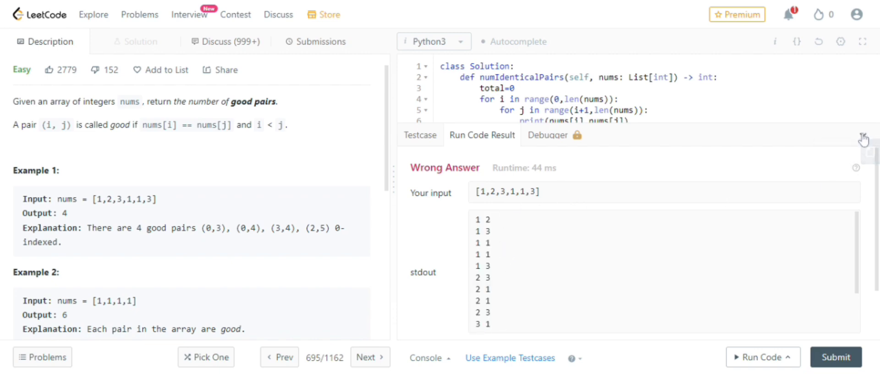
Step: Close the result panel and add if(nums[i]==nums[j]): above the print line
click(864, 137)
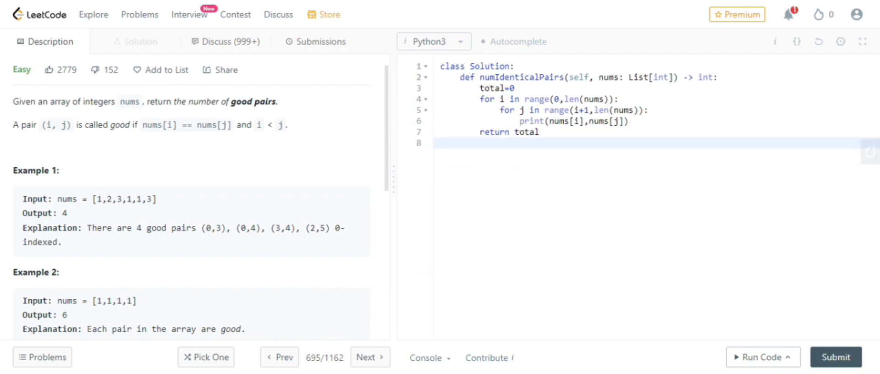
click(648, 109)
text(i)
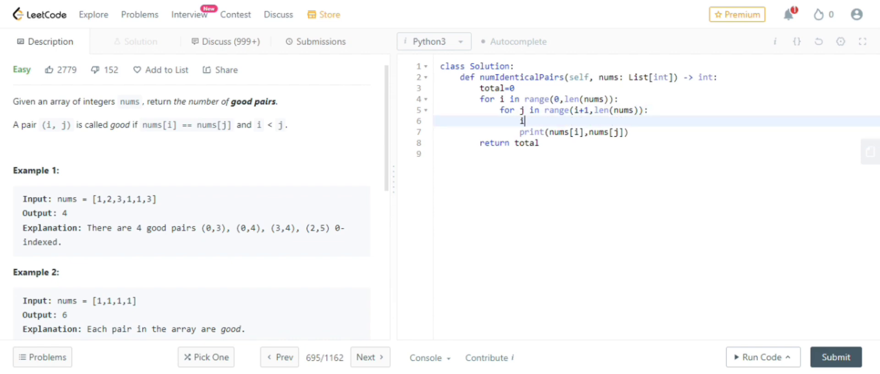
text(f())
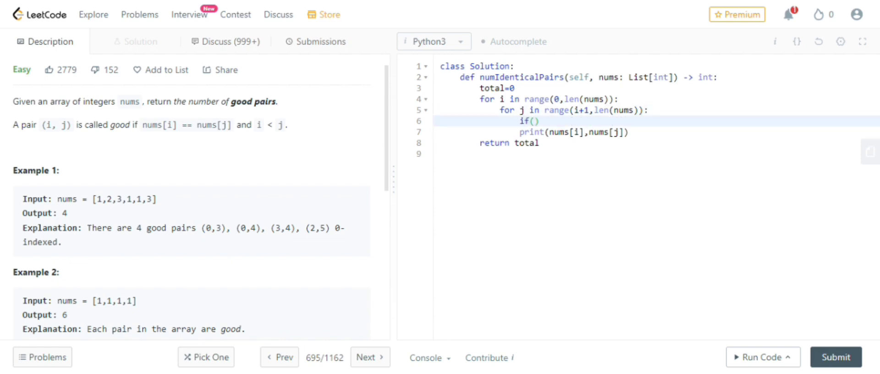
text(nums[i])
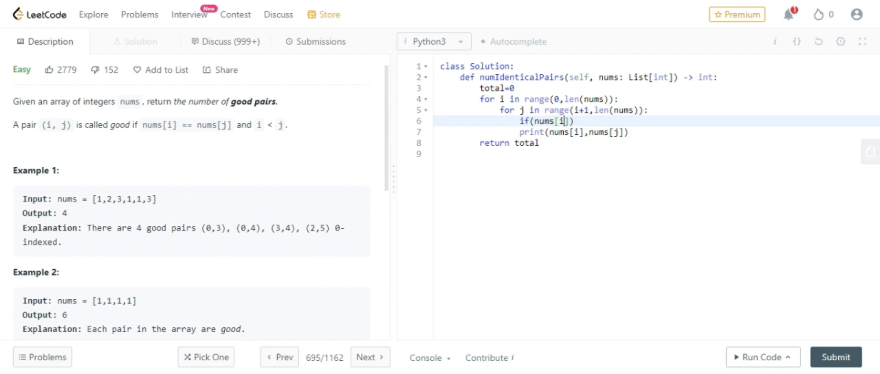
text(==)
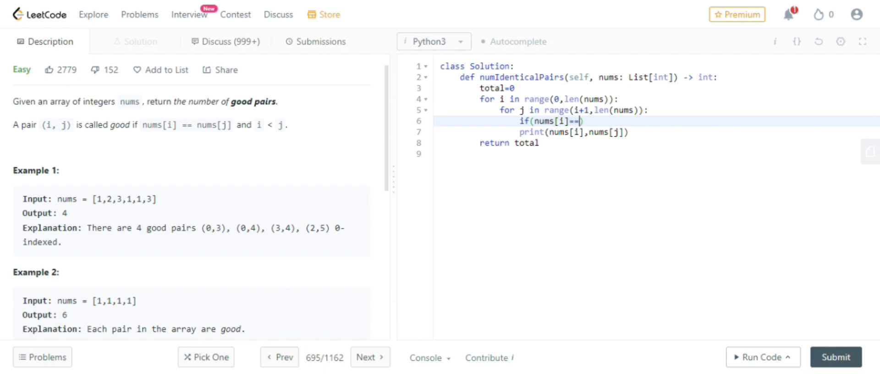
text(nums[)
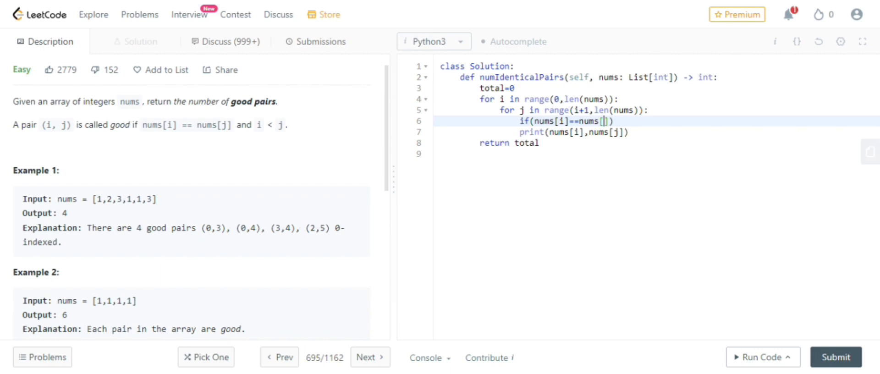
text(j)
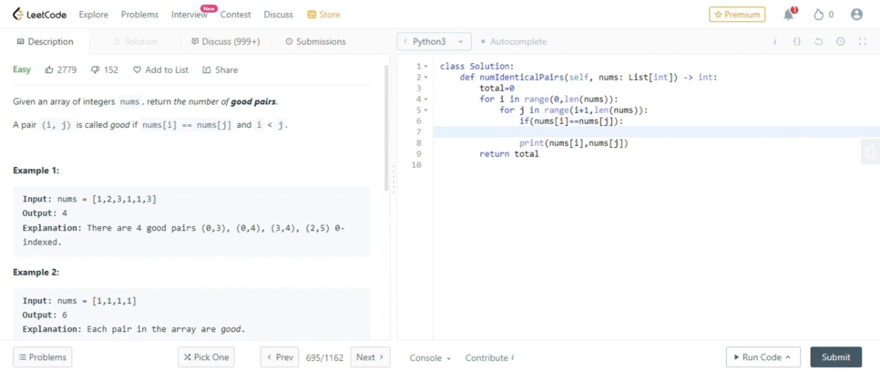
Step: Write total=total+1 inside the if branch
text(total=)
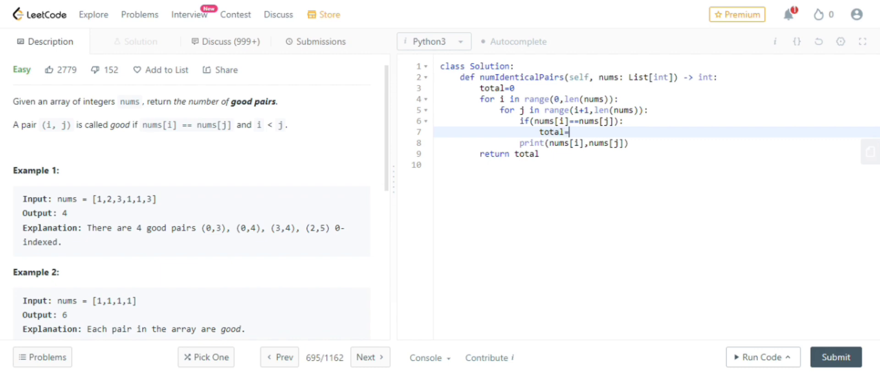
text(t)
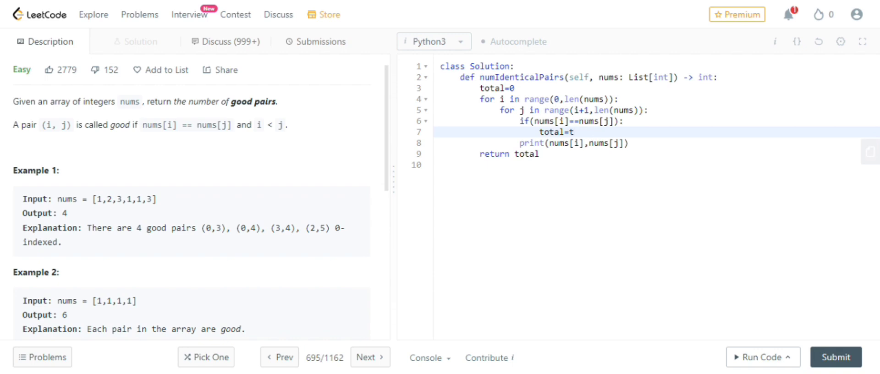
text(otal)
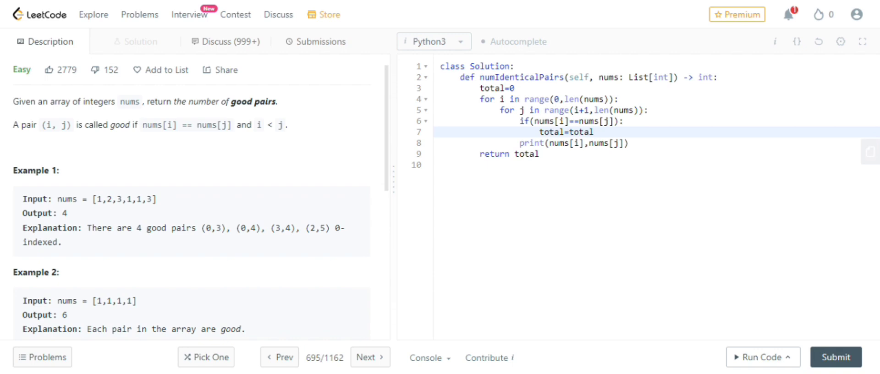
text(+1)
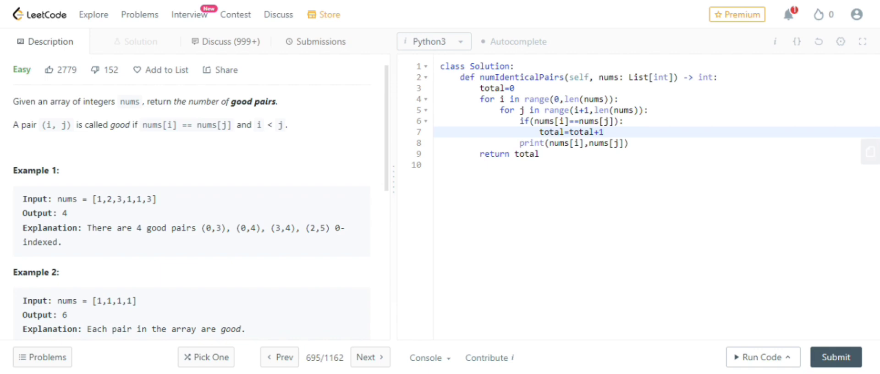
Step: Add a total+=1 line with the comment #total=total+1 beside it
text(t)
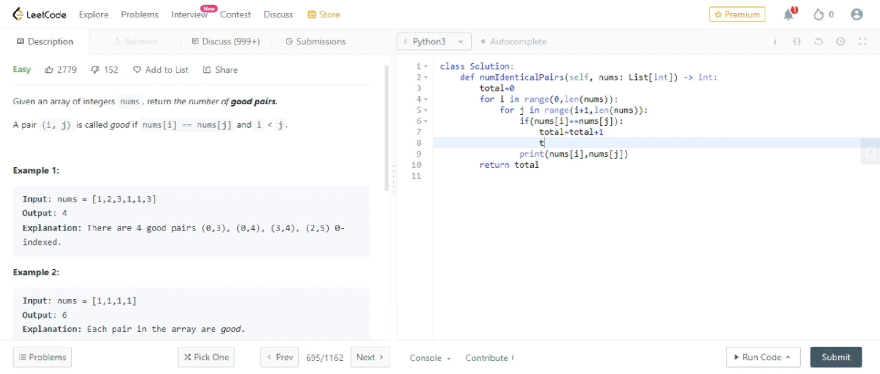
text(otal)
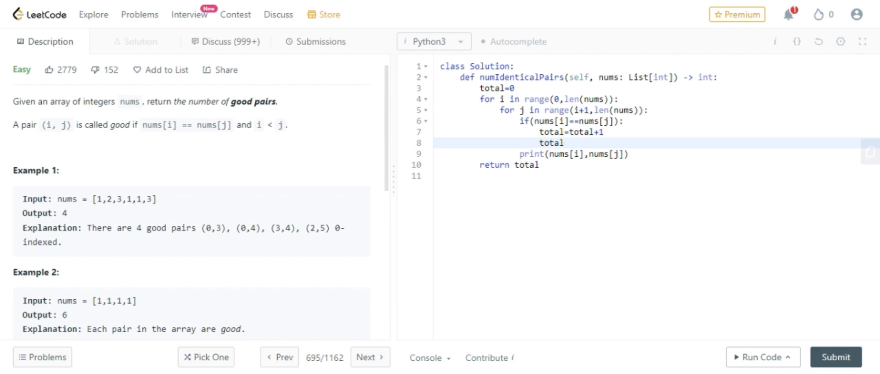
text(+=)
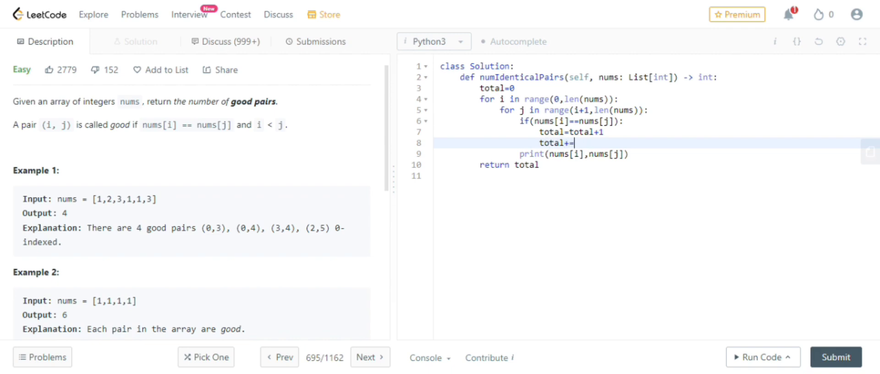
text(1)
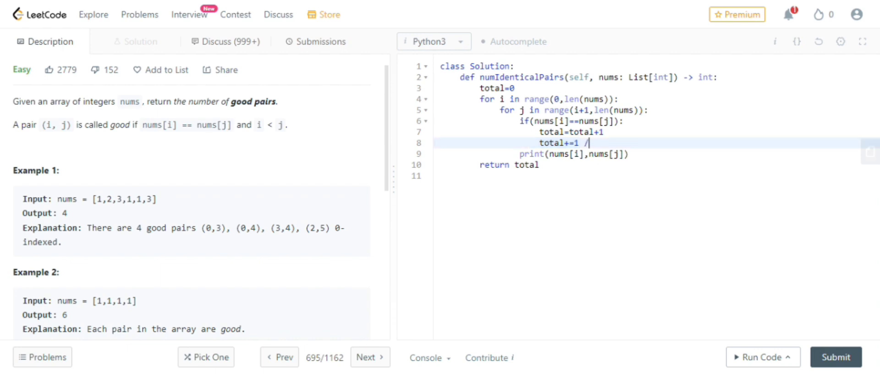
text(/tot)
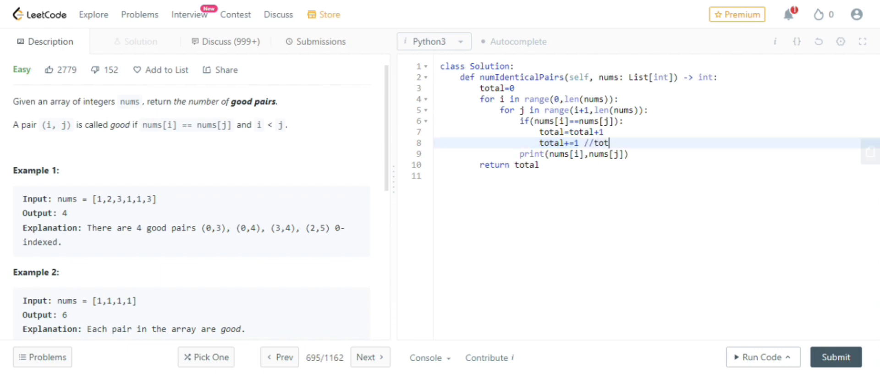
text(al=)
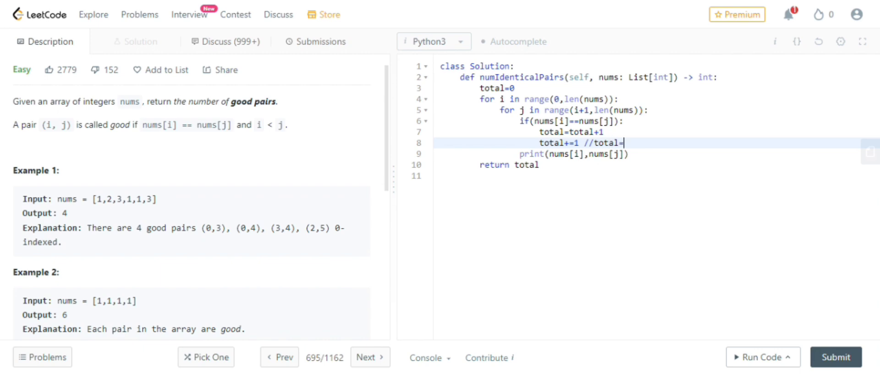
text(total)
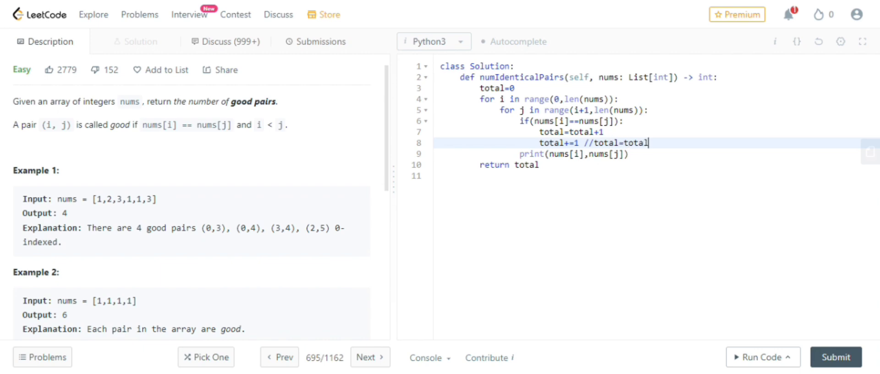
text(+1)
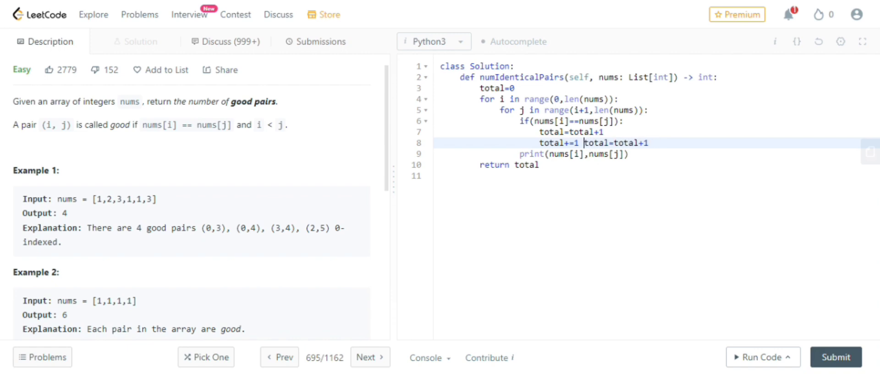
text(3)
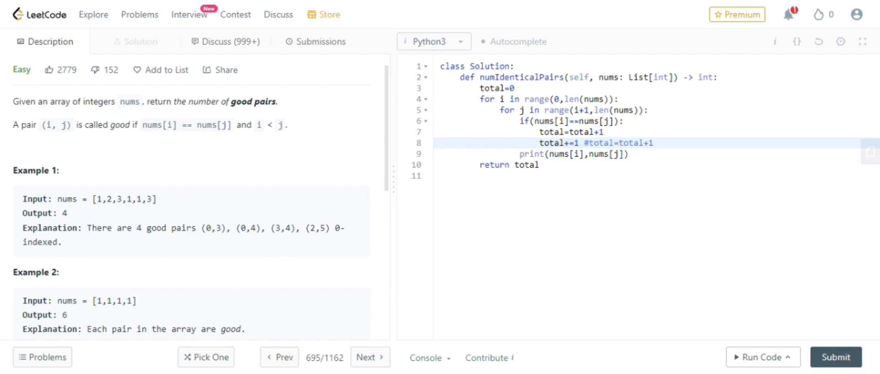
Step: Delete the leftover total=total+1 line from the if branch
double_click(552, 143)
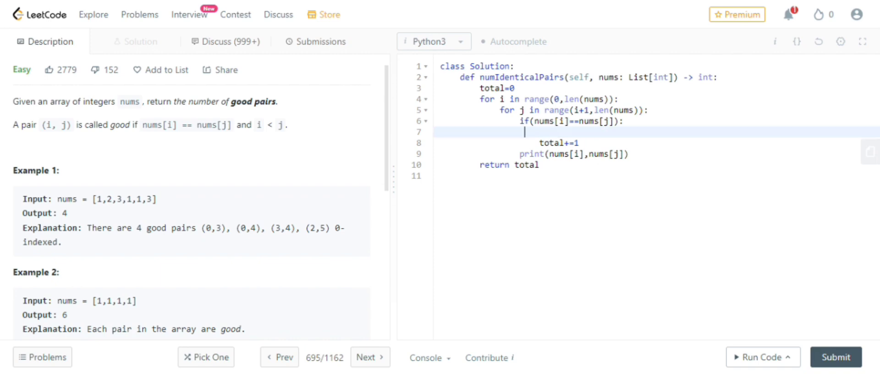
key(Backspace)
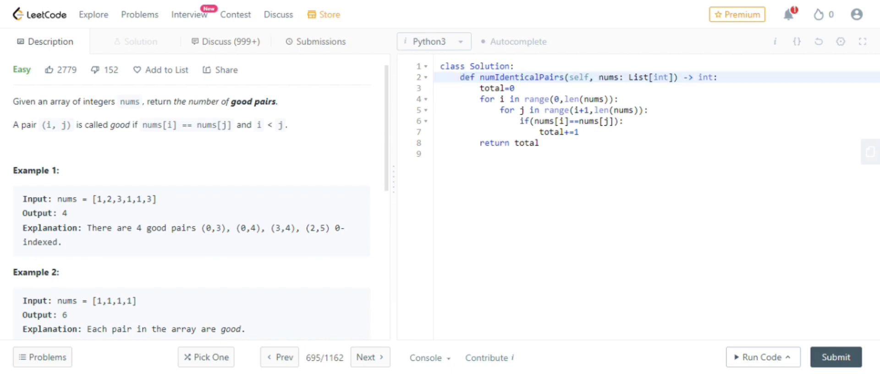
Step: Run the cleaned-up solution against the example testcase
double_click(607, 77)
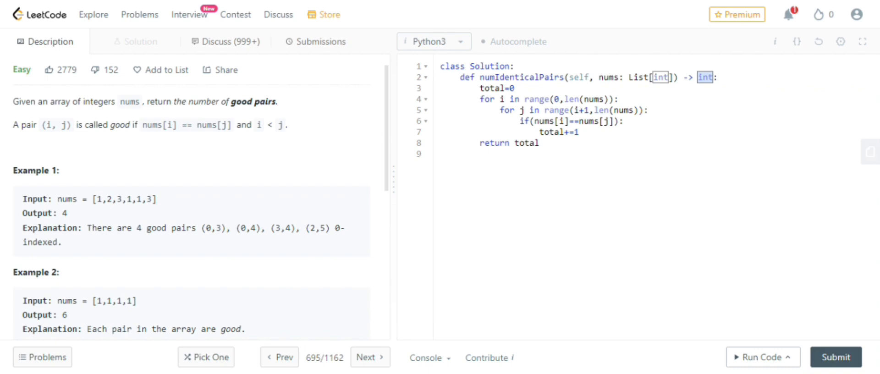
mouse_move(643, 227)
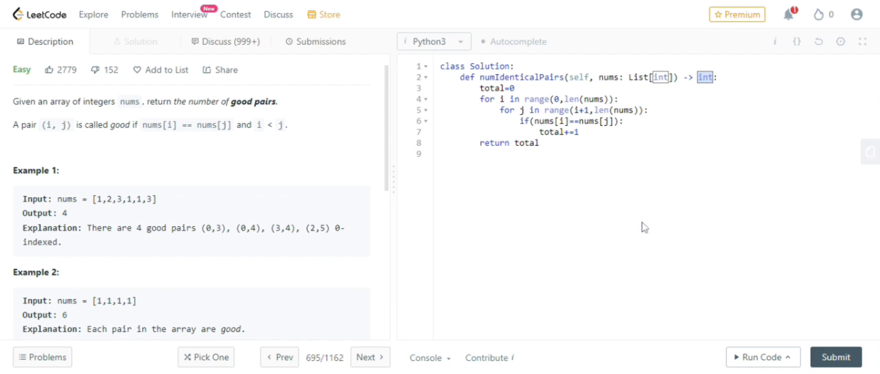
click(761, 356)
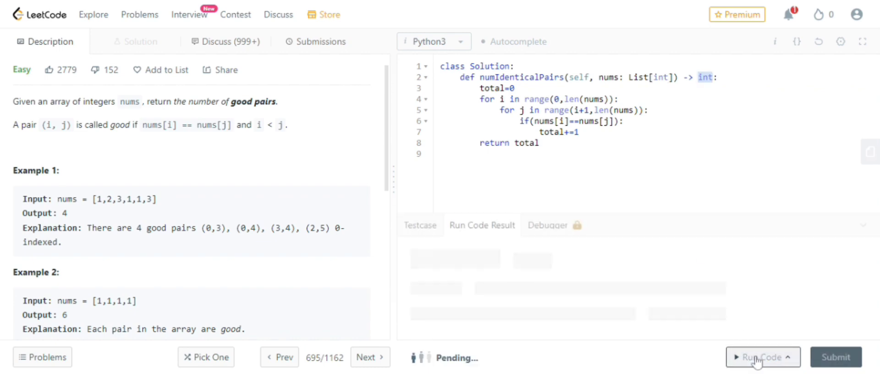
Step: Run the solution on [1,2,3,1,1,3] and confirm Accepted with output 4 matching expected
click(762, 356)
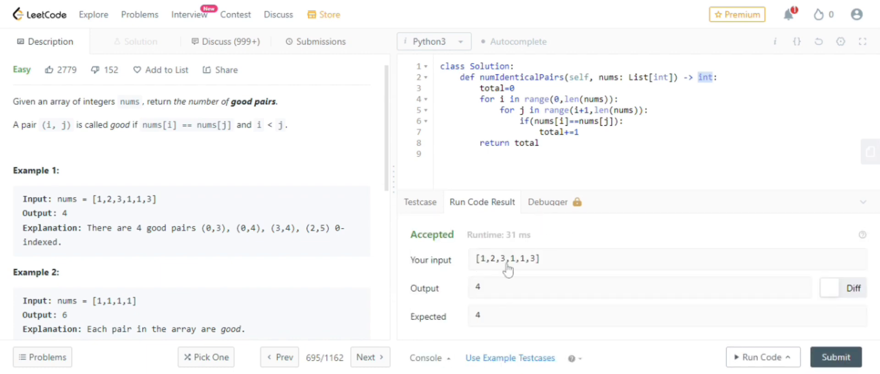
mouse_move(485, 312)
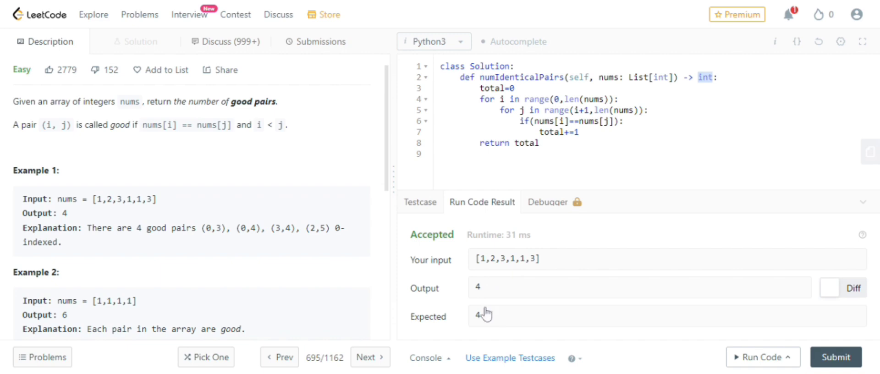
mouse_move(576, 284)
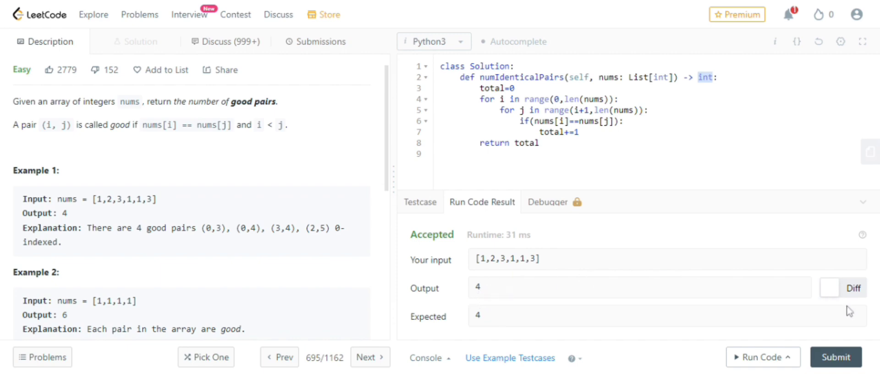
Step: Submit the good-pairs solution for judging, yielding Success with 55 ms runtime and 13.8 MB memory
click(835, 356)
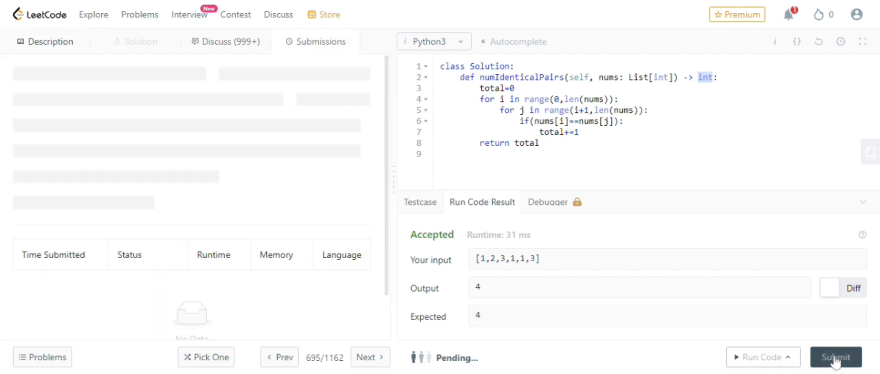
click(835, 357)
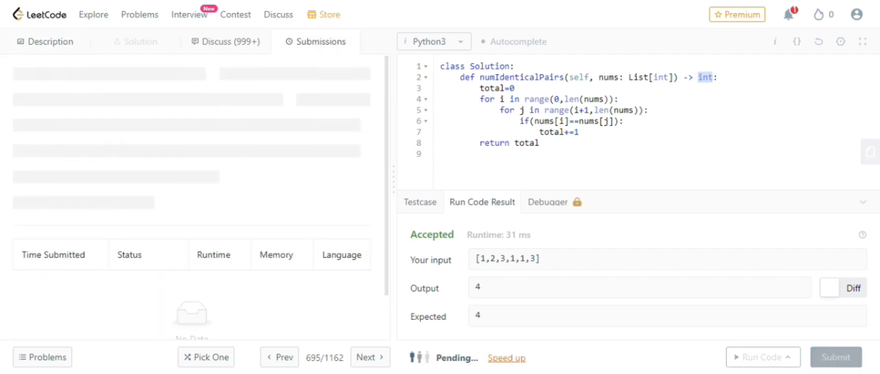
click(835, 356)
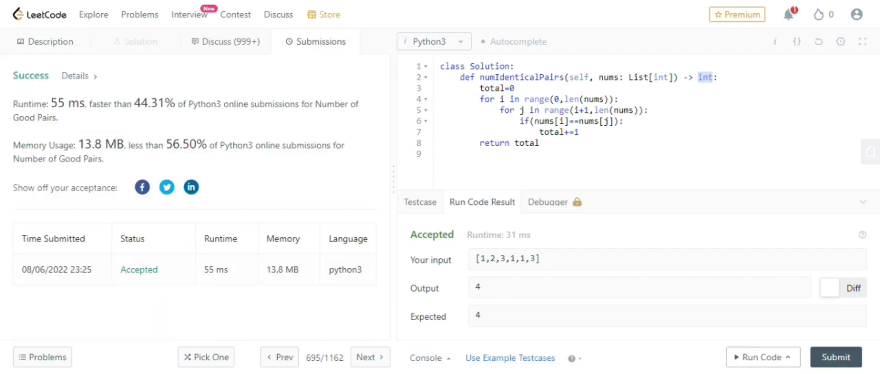
mouse_move(186, 294)
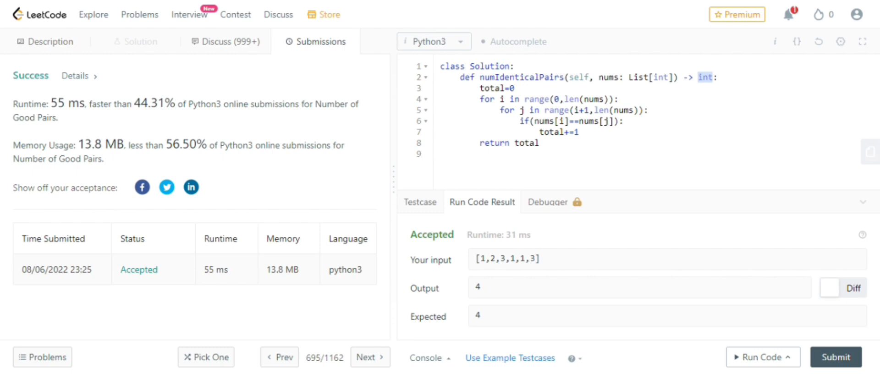
mouse_move(96, 122)
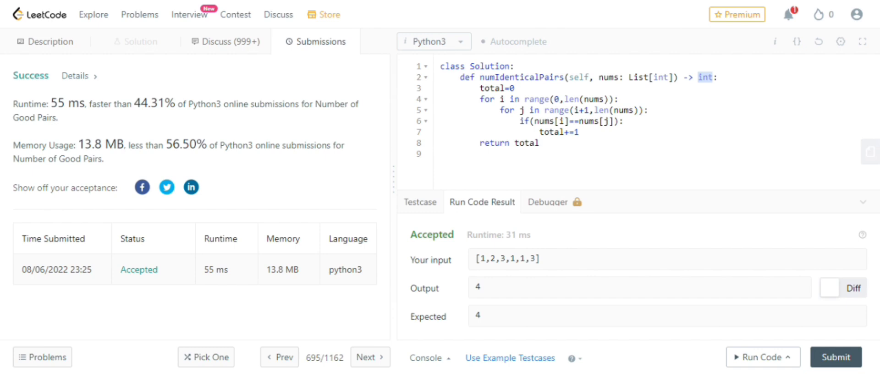
mouse_move(110, 162)
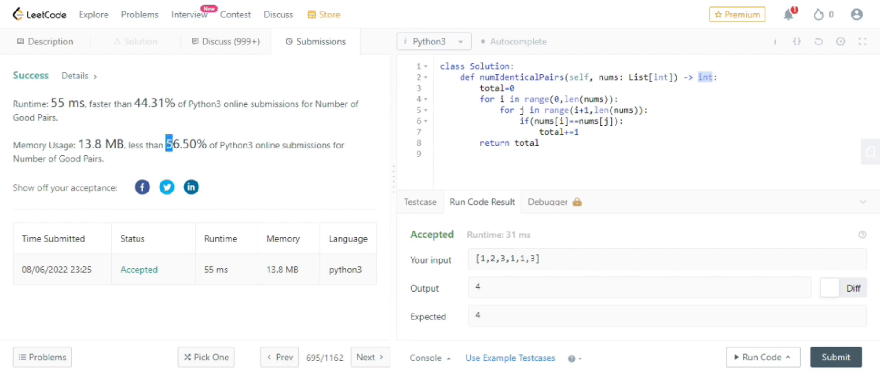
mouse_move(223, 159)
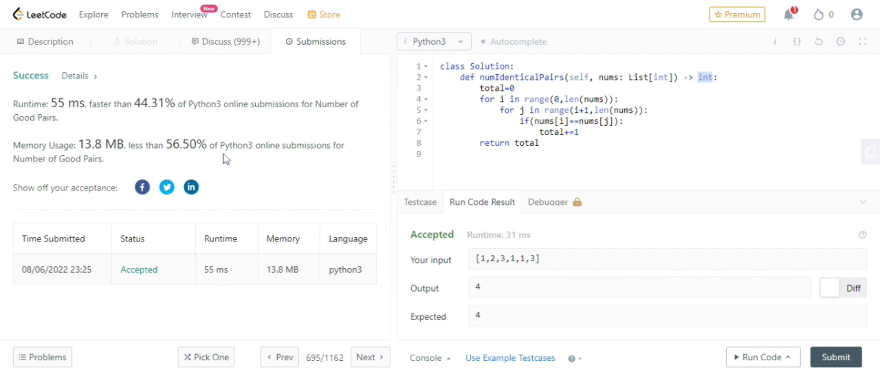